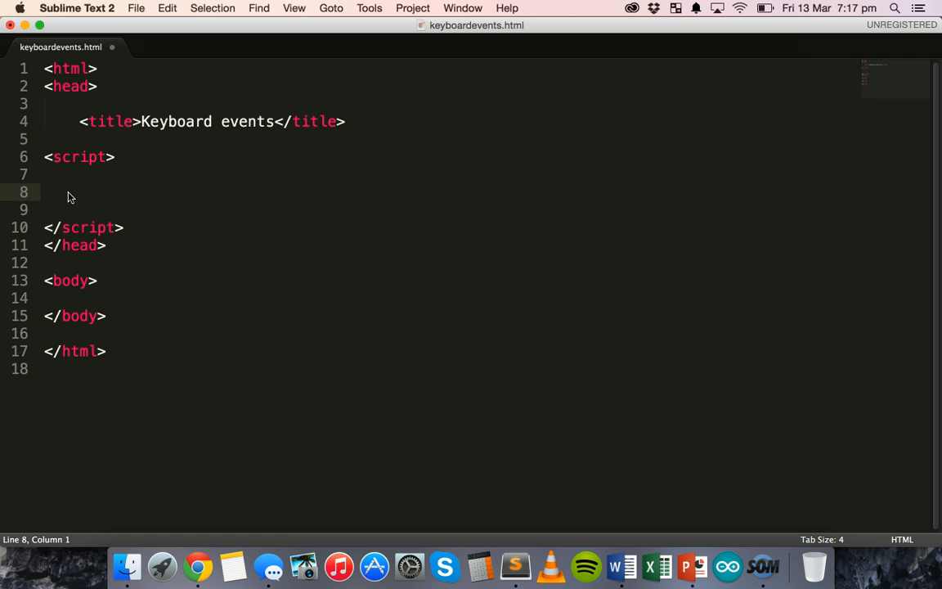
- Write keydown, keypress and keyup inside the script block and select keydown
{"action": "type", "text": "keydown"}
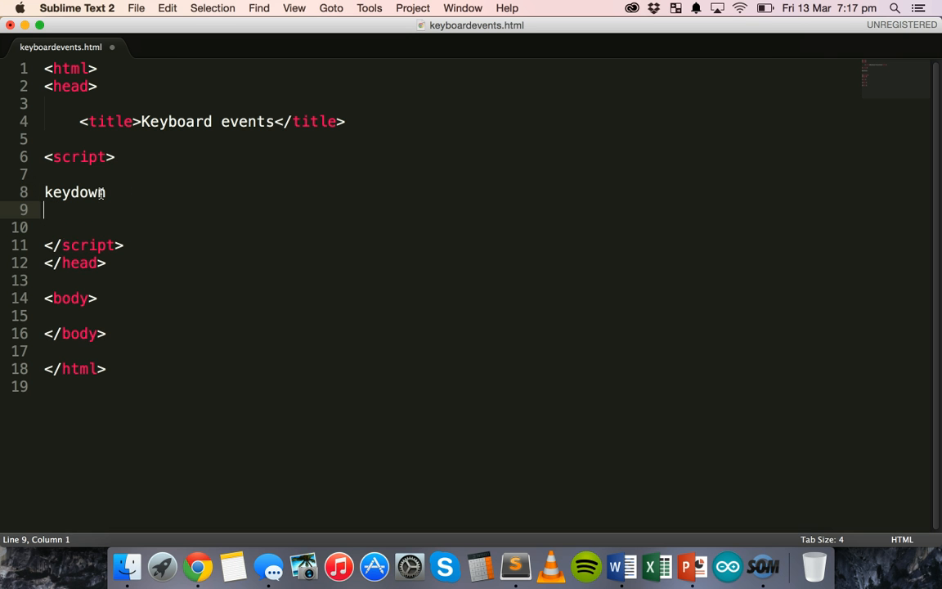
{"action": "type", "text": "keypress"}
{"action": "left_click", "coordinate": [442, 227]}
{"action": "type", "text": "keyup"}
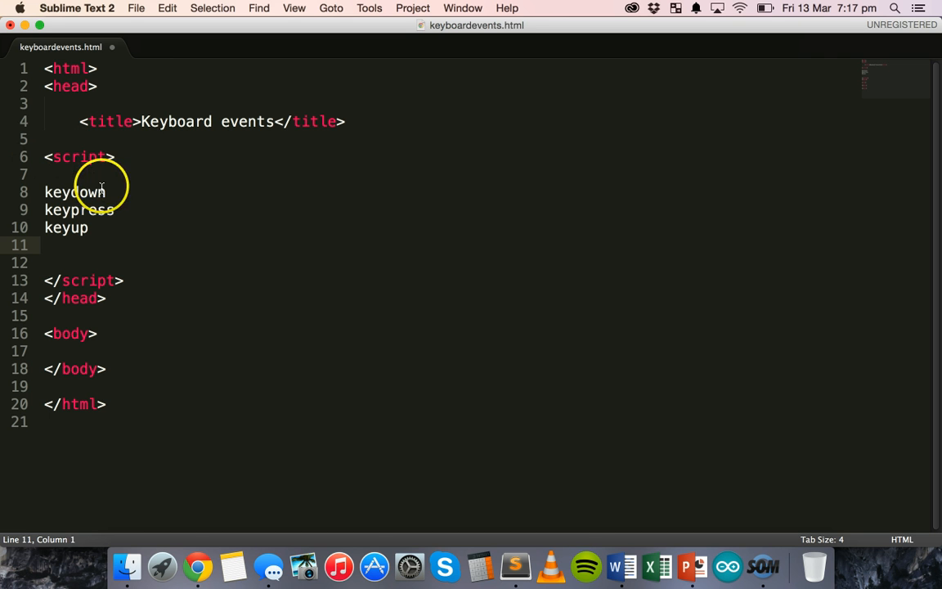
{"action": "double_click", "coordinate": [75, 191]}
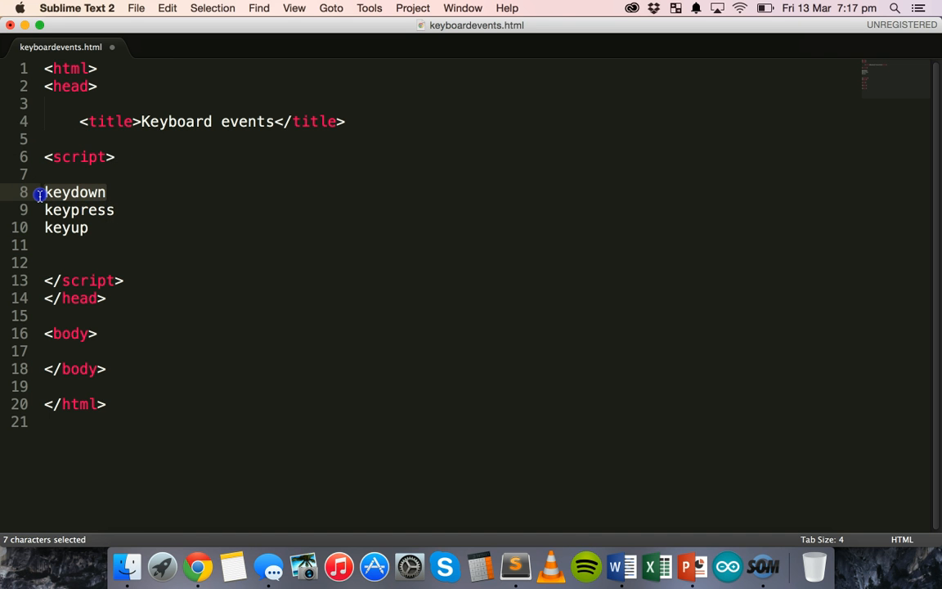
{"action": "mouse_move", "coordinate": [115, 227]}
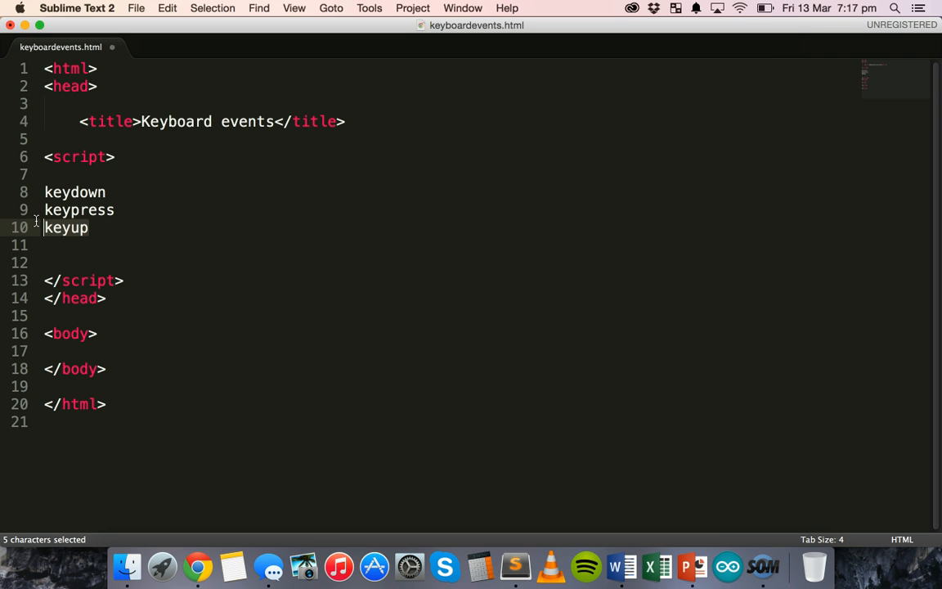
{"action": "mouse_move", "coordinate": [90, 216]}
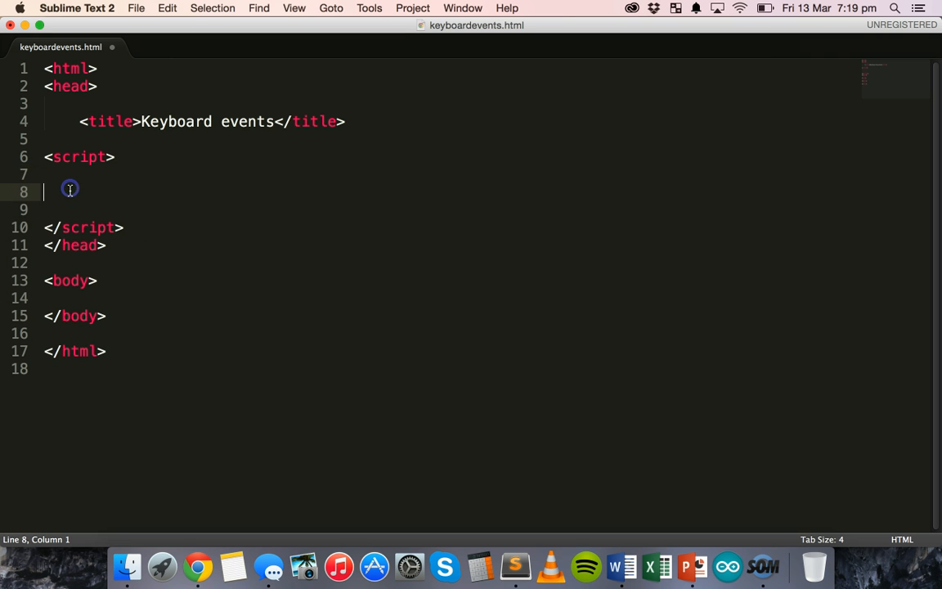
{"action": "mouse_move", "coordinate": [69, 190]}
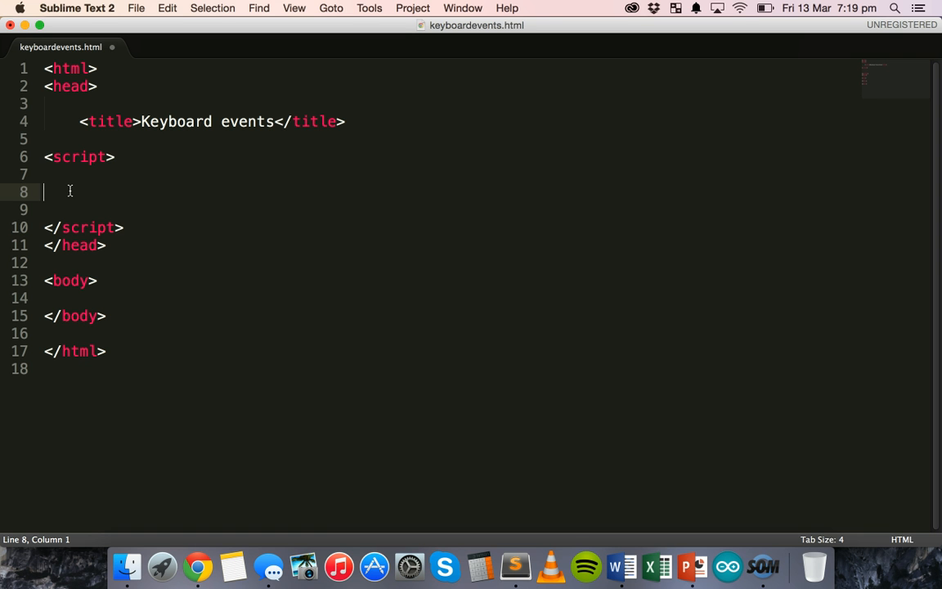
{"action": "mouse_move", "coordinate": [127, 324]}
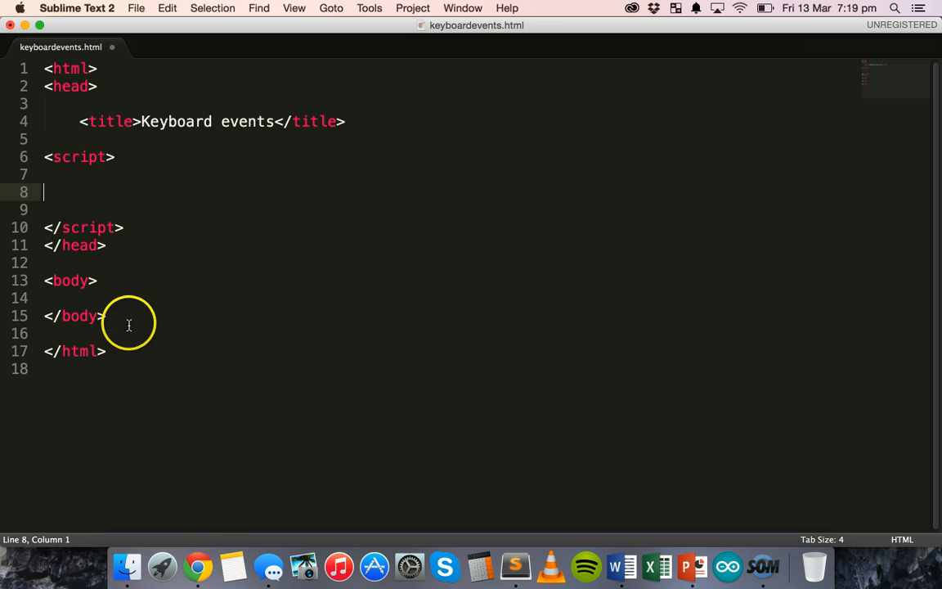
{"action": "mouse_move", "coordinate": [200, 564]}
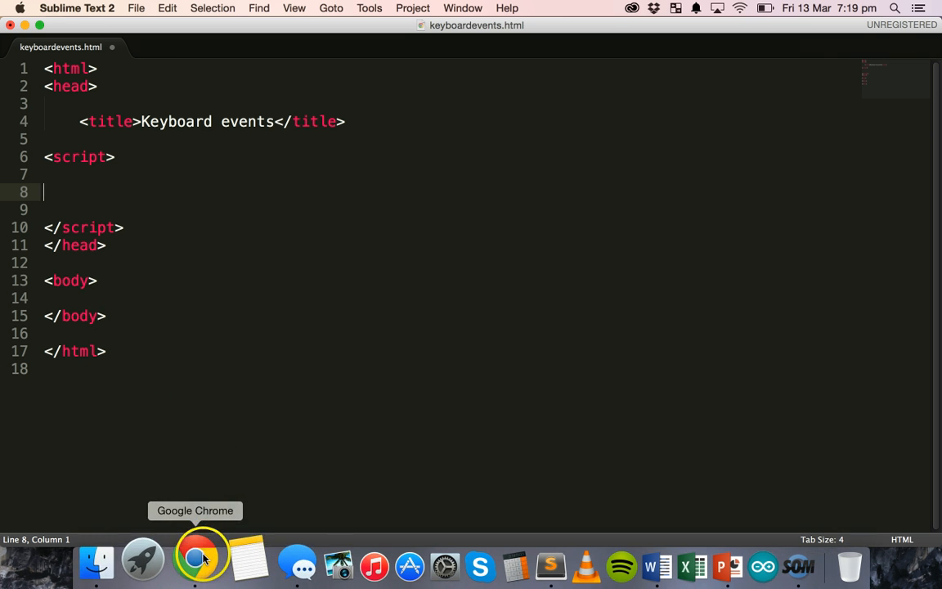
- Scroll the key code table in Chrome to the letter entries and back to the top
{"action": "left_click", "coordinate": [203, 564]}
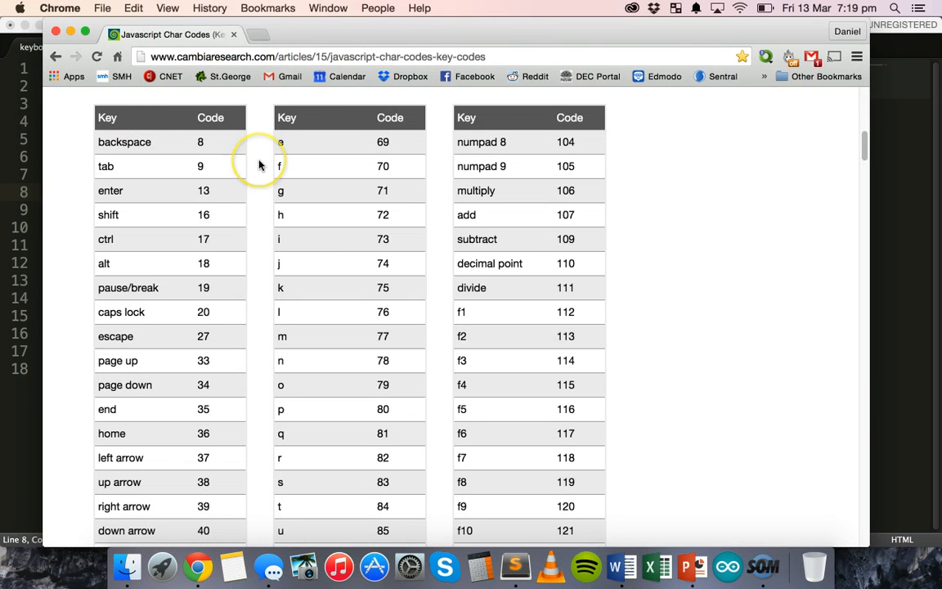
{"action": "scroll", "scroll_direction": "up", "scroll_amount": 3}
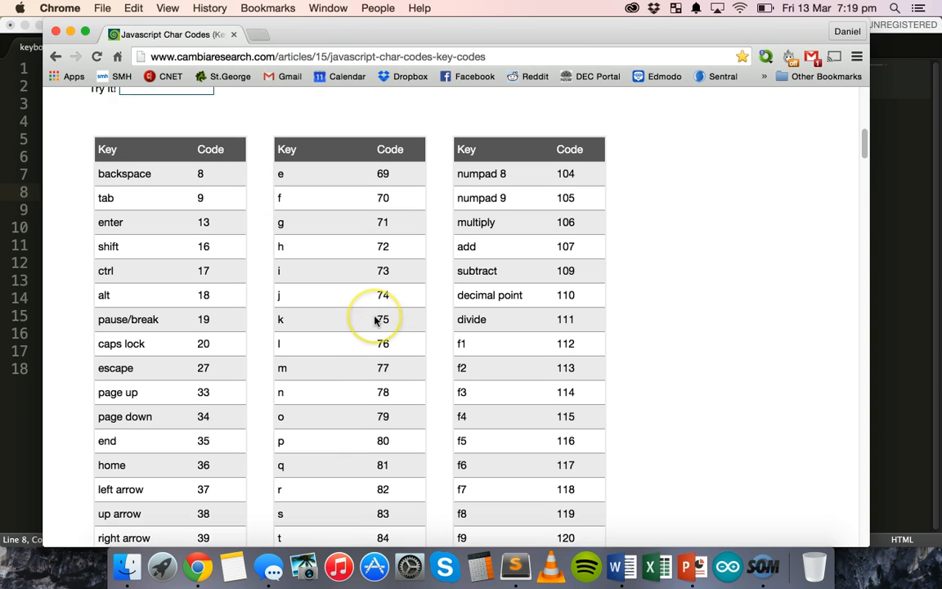
{"action": "scroll", "scroll_direction": "up", "scroll_amount": 3}
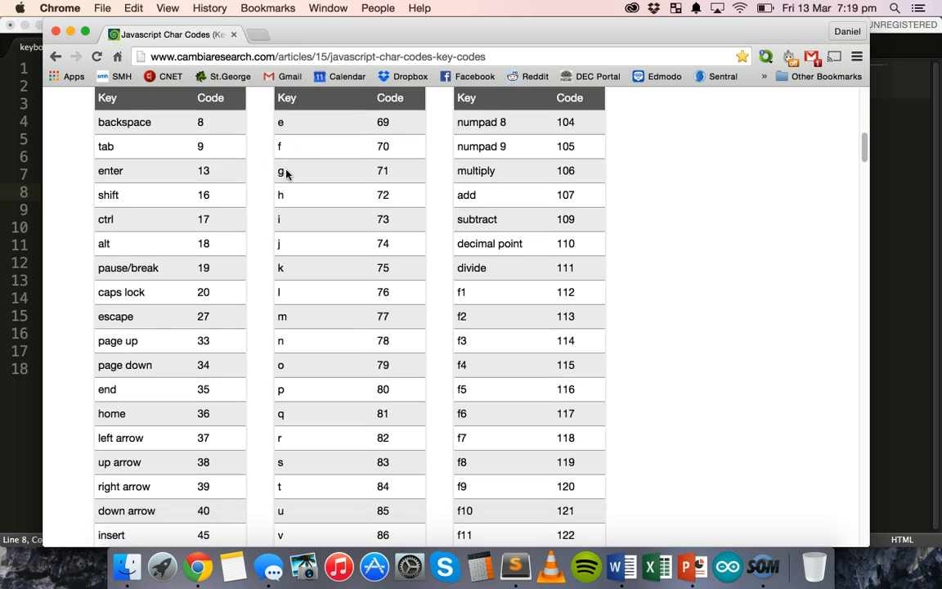
{"action": "scroll", "scroll_direction": "down", "scroll_amount": 3}
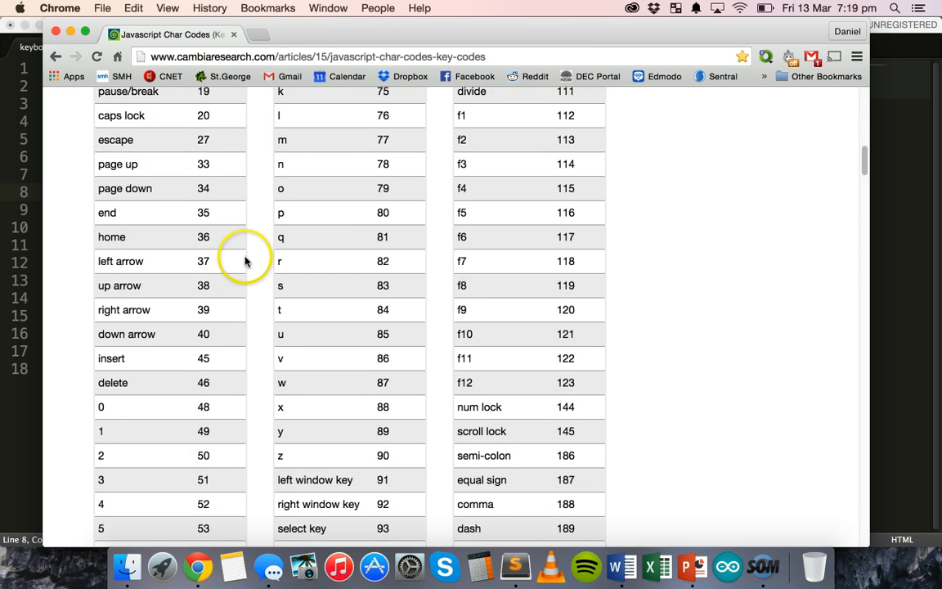
{"action": "scroll", "scroll_direction": "down", "scroll_amount": 3}
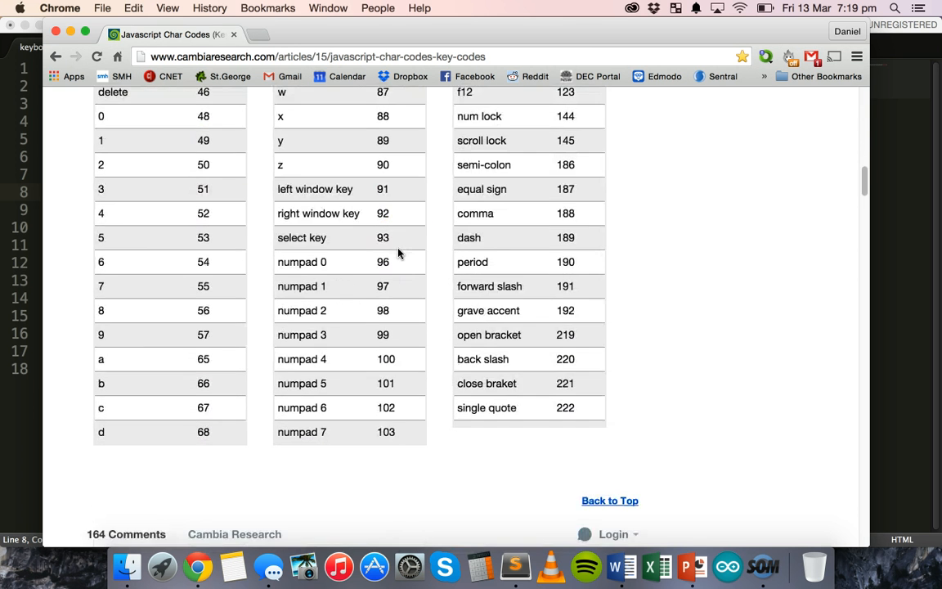
{"action": "scroll", "scroll_direction": "down", "scroll_amount": 3}
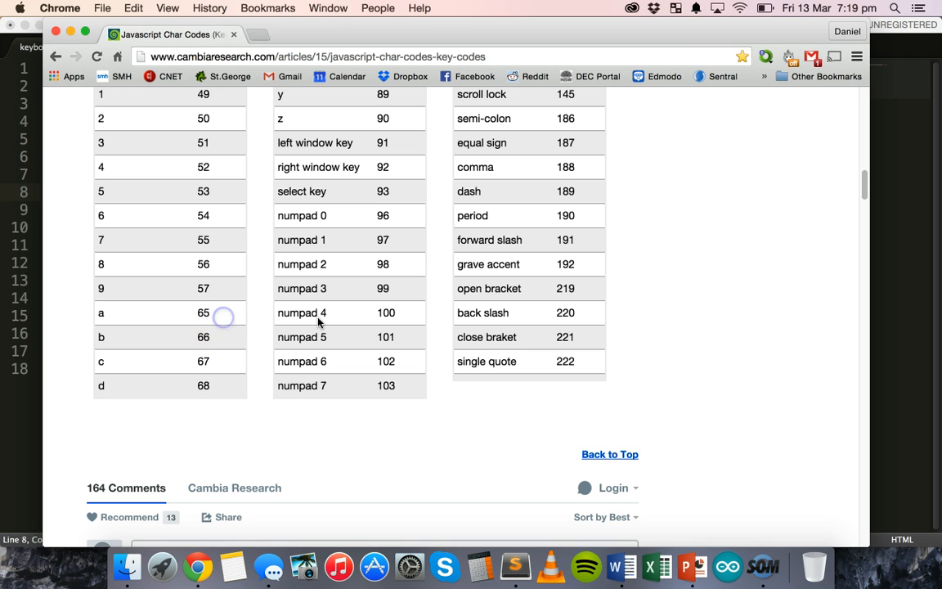
{"action": "scroll", "scroll_direction": "up", "scroll_amount": 3}
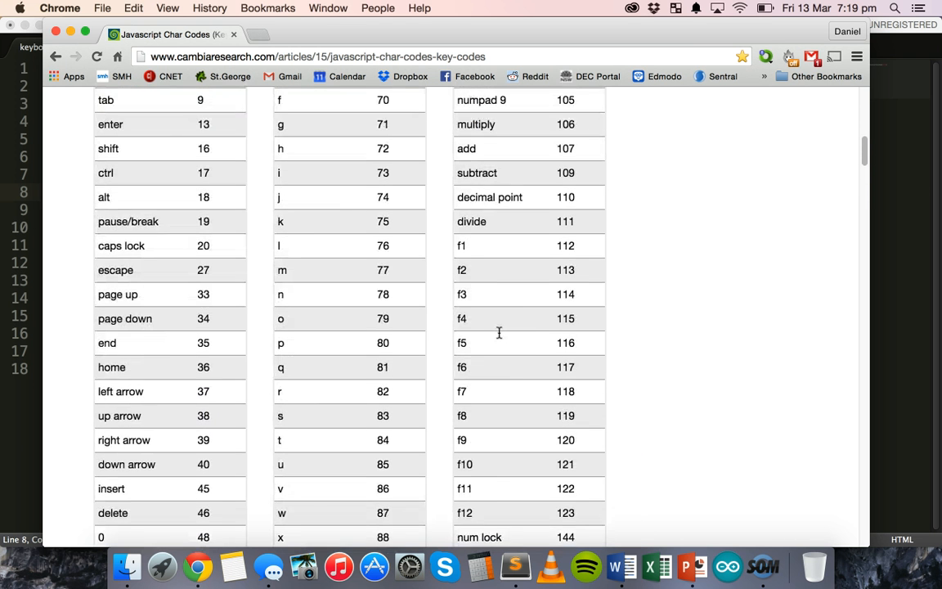
{"action": "scroll", "scroll_direction": "up", "scroll_amount": 3}
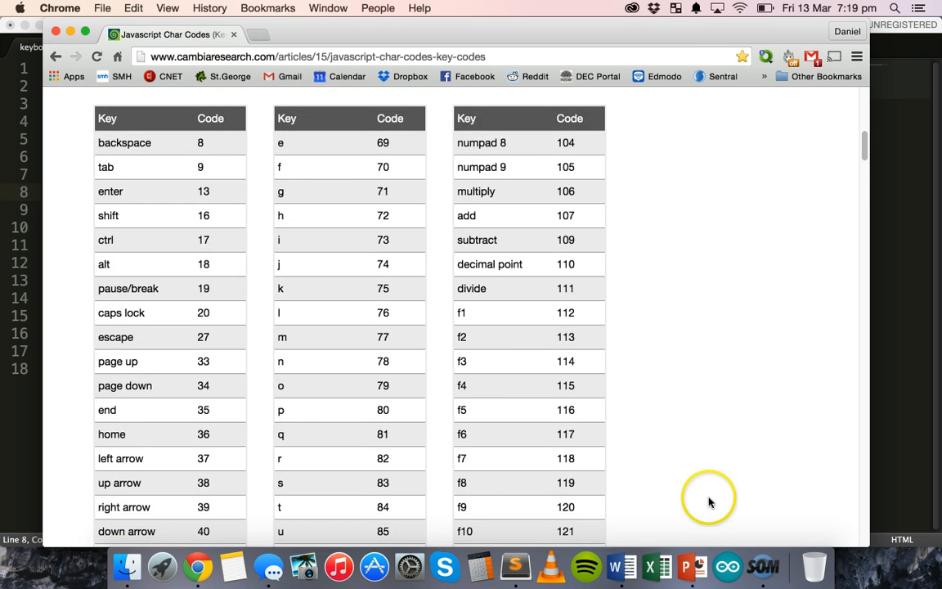
{"action": "mouse_move", "coordinate": [749, 520]}
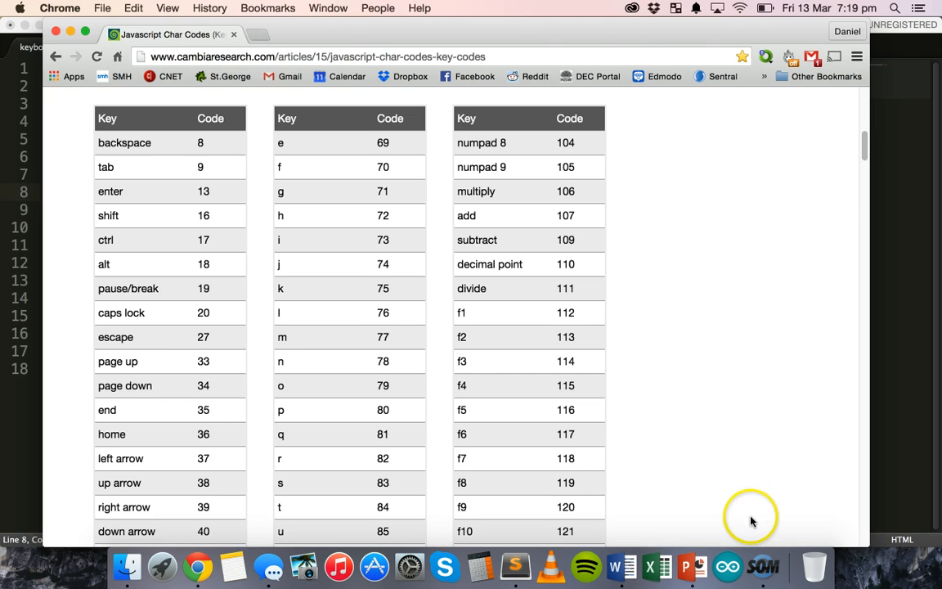
{"action": "mouse_move", "coordinate": [206, 100]}
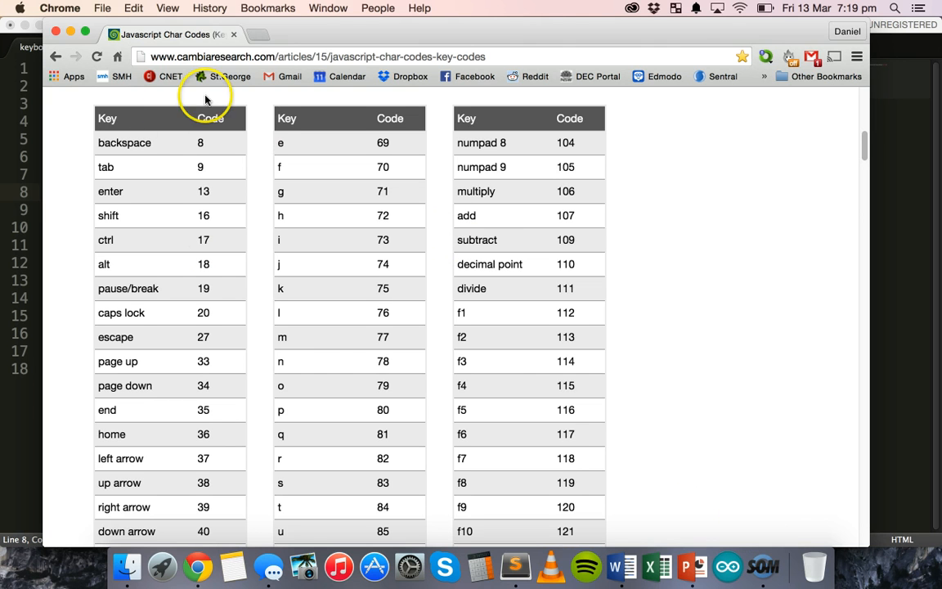
{"action": "mouse_move", "coordinate": [632, 326]}
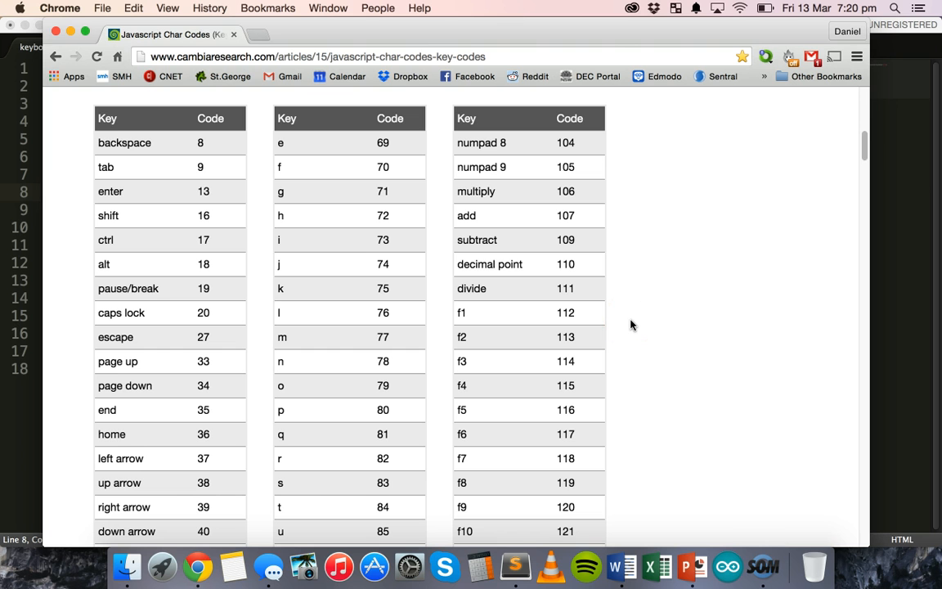
{"action": "mouse_move", "coordinate": [756, 540]}
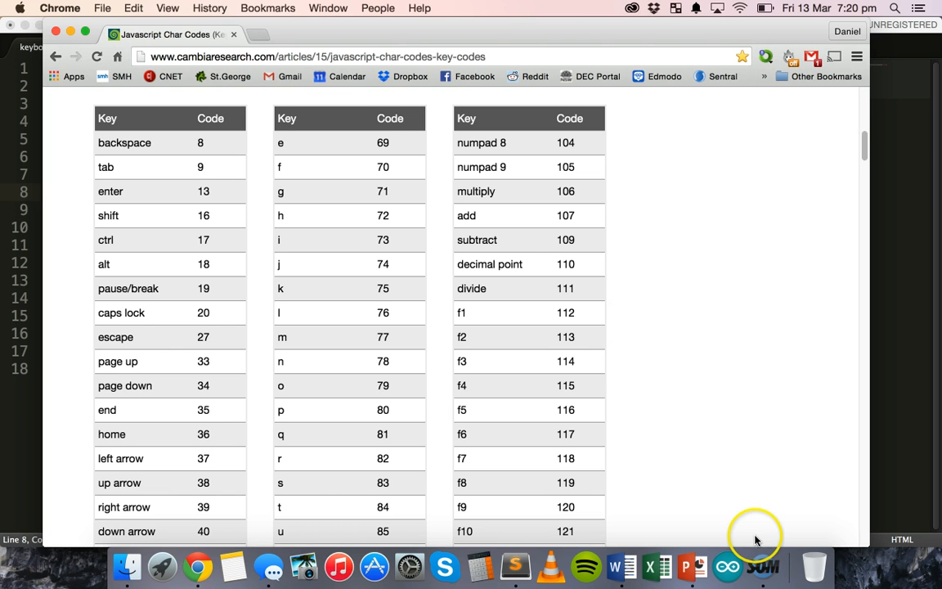
{"action": "mouse_move", "coordinate": [515, 564]}
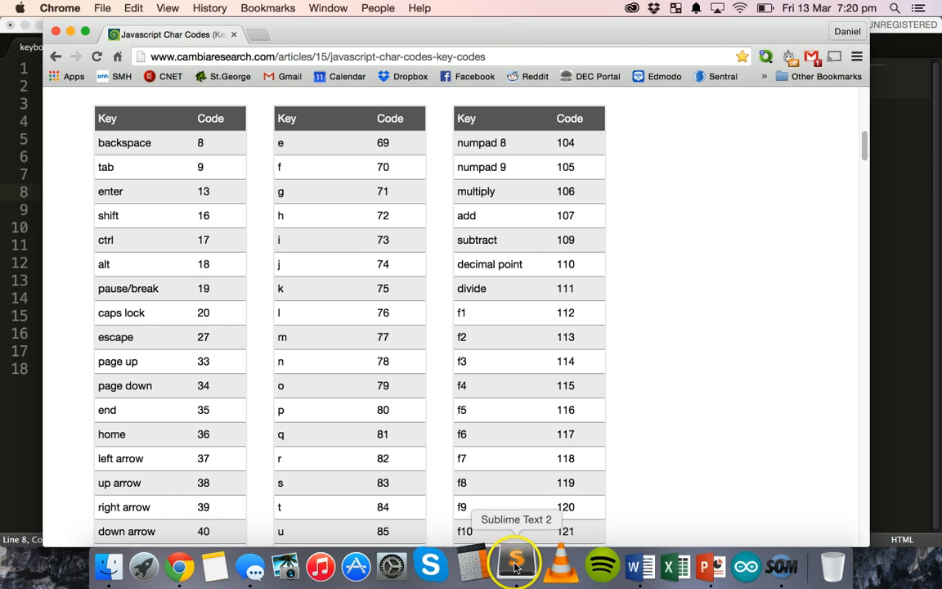
- Start the statement window.addEventListener() on line 7 of the script
{"action": "left_click", "coordinate": [514, 566]}
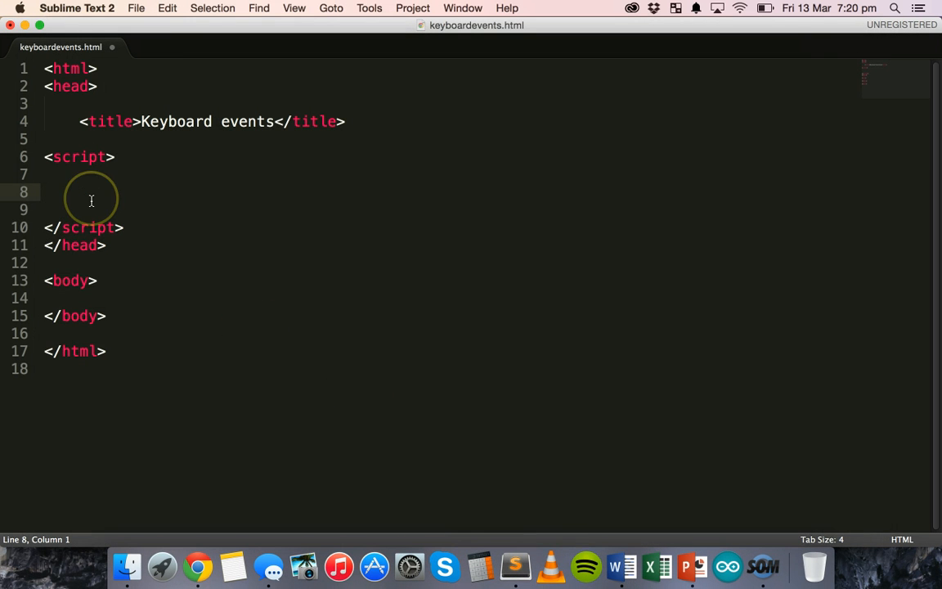
{"action": "key", "text": "Backspace"}
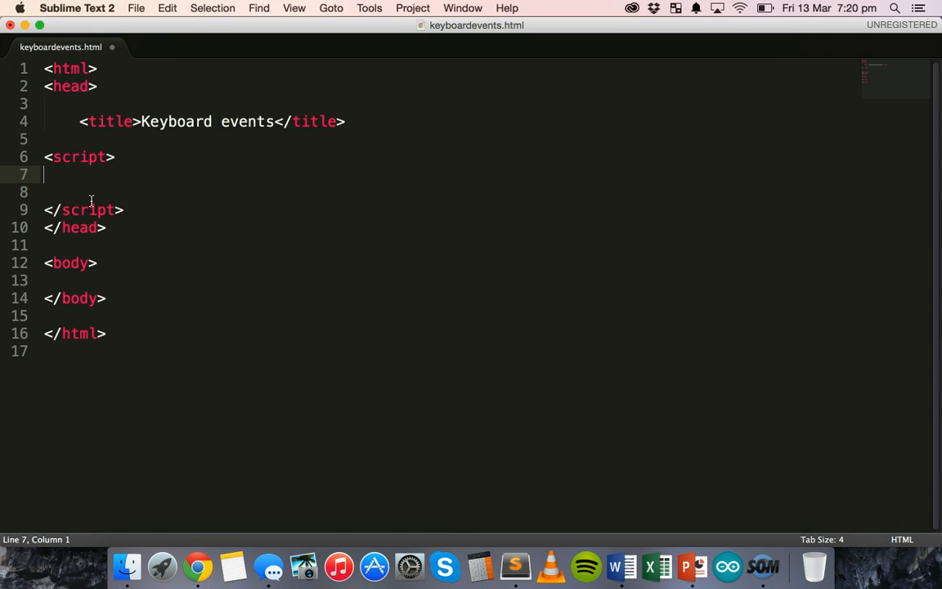
{"action": "type", "text": "window"}
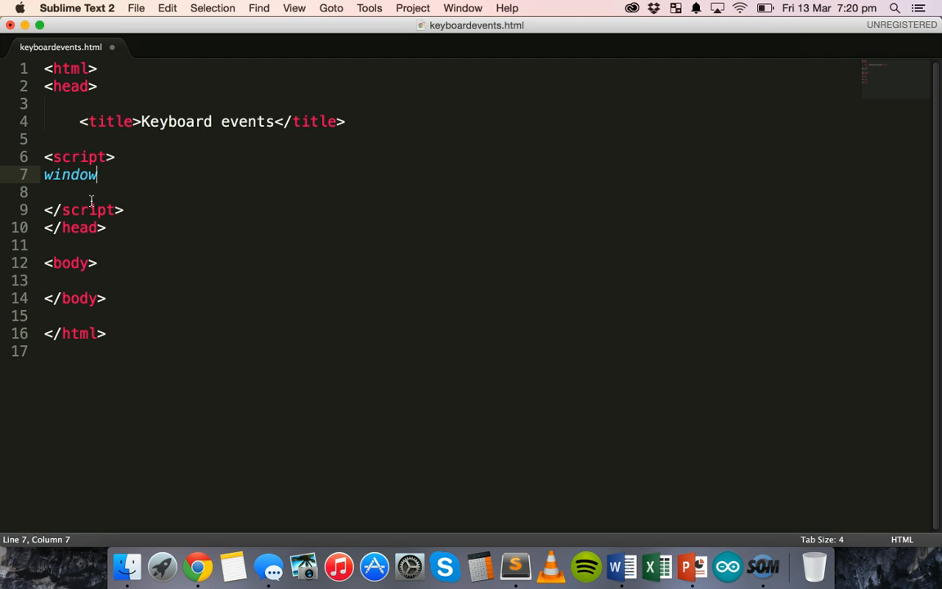
{"action": "type", "text": ".add"}
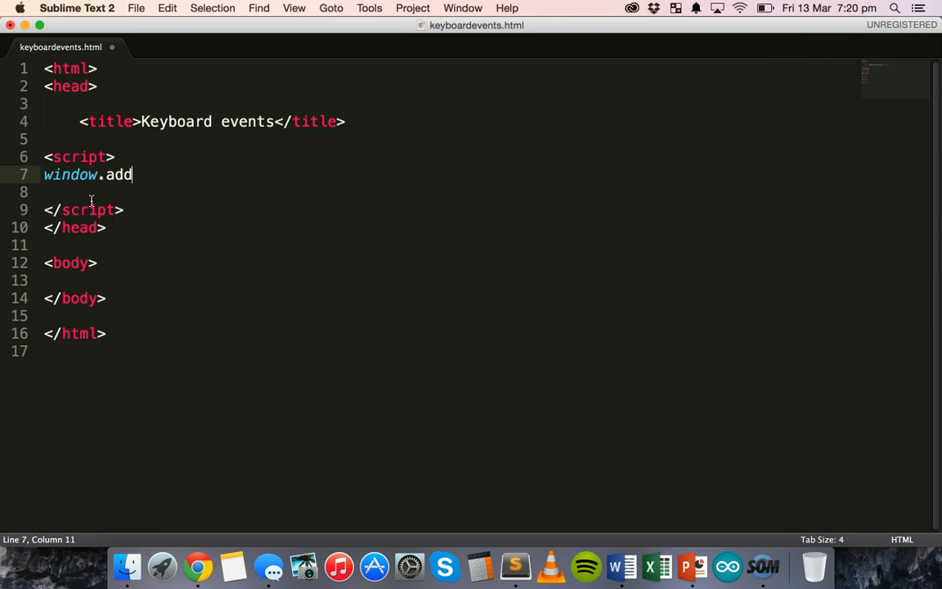
{"action": "type", "text": "Eventl"}
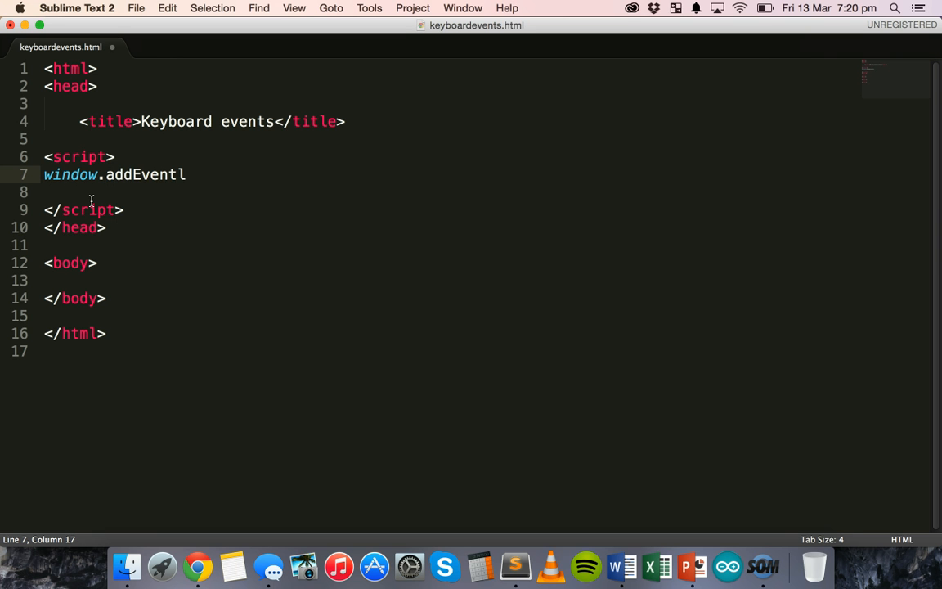
{"action": "type", "text": "ste"}
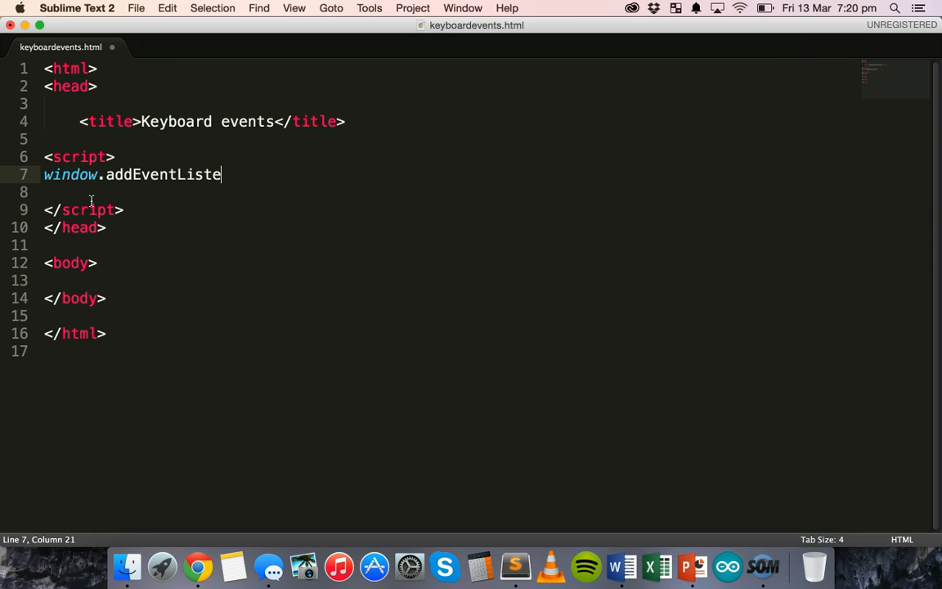
{"action": "type", "text": "ner"}
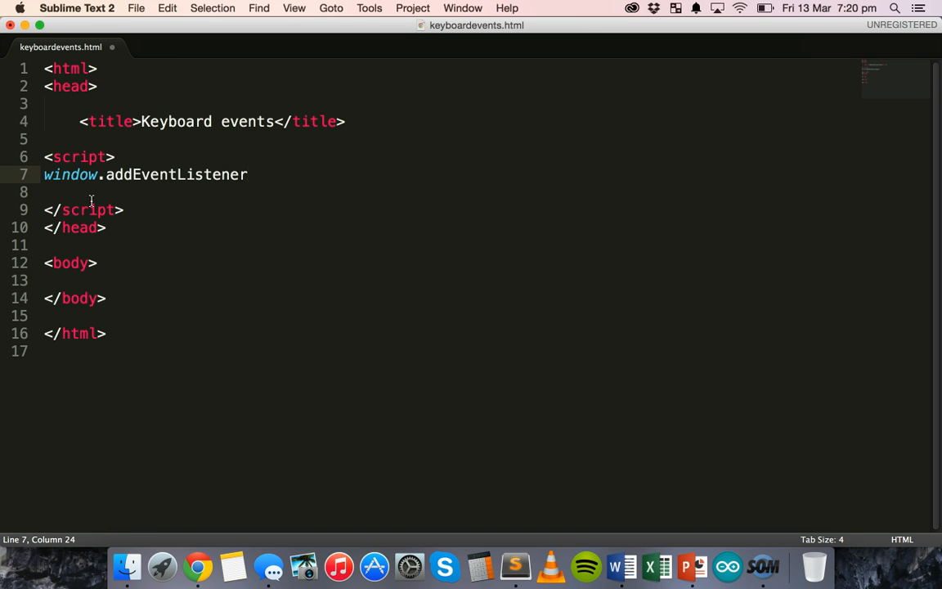
{"action": "type", "text": "()"}
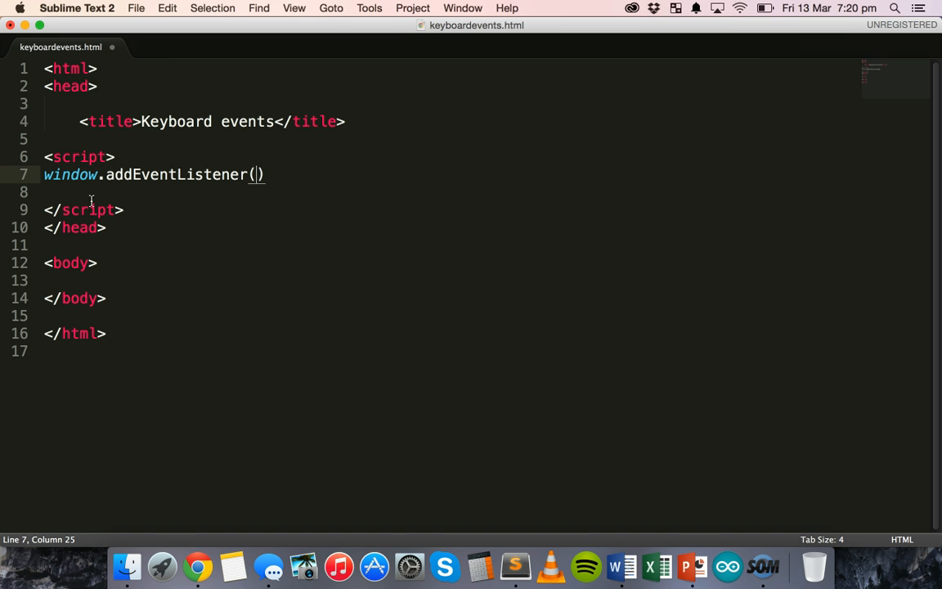
- Fill in the arguments "keydown", checkKeyPress, false and end the statement with a semicolon
{"action": "type", "text": "\"ke\""}
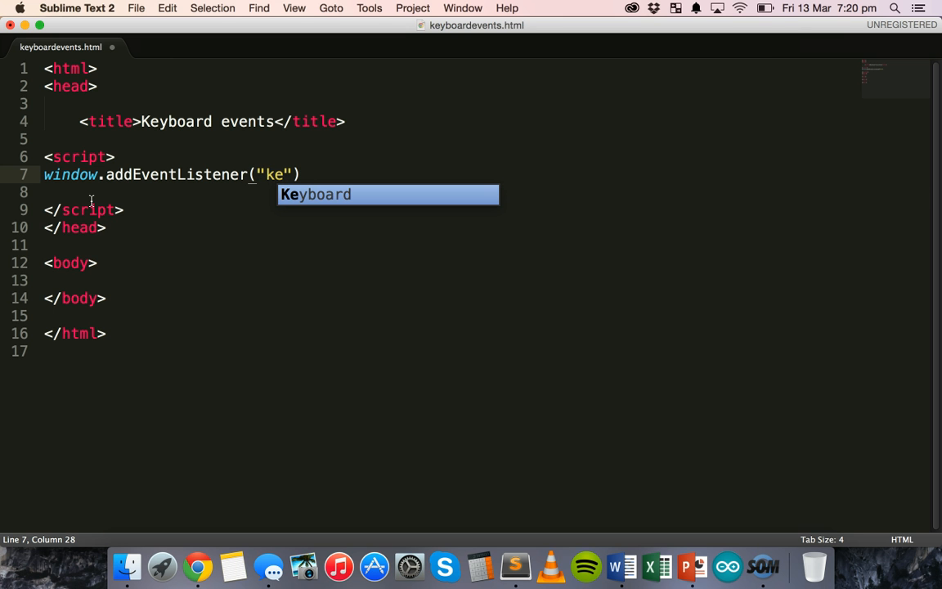
{"action": "type", "text": "yb"}
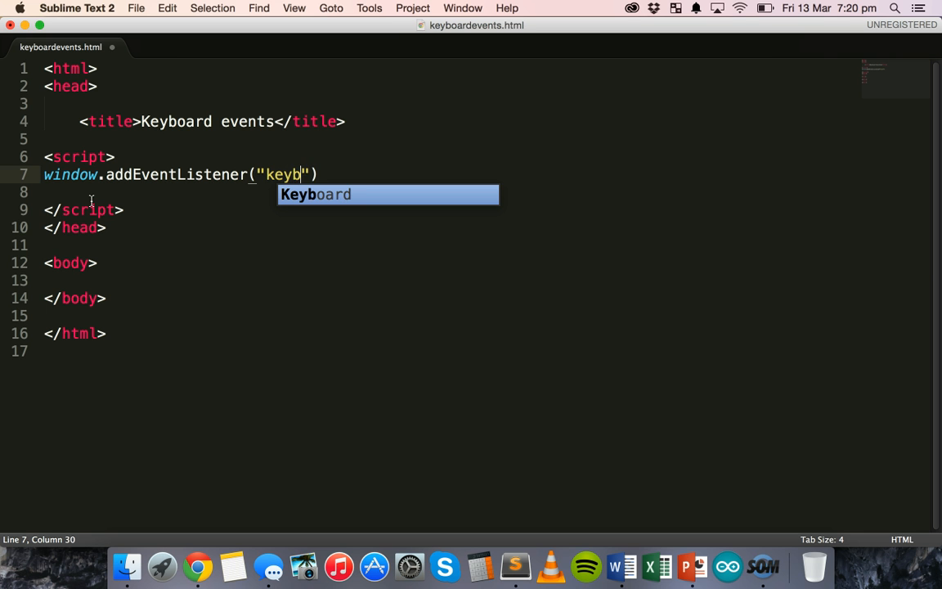
{"action": "type", "text": "don"}
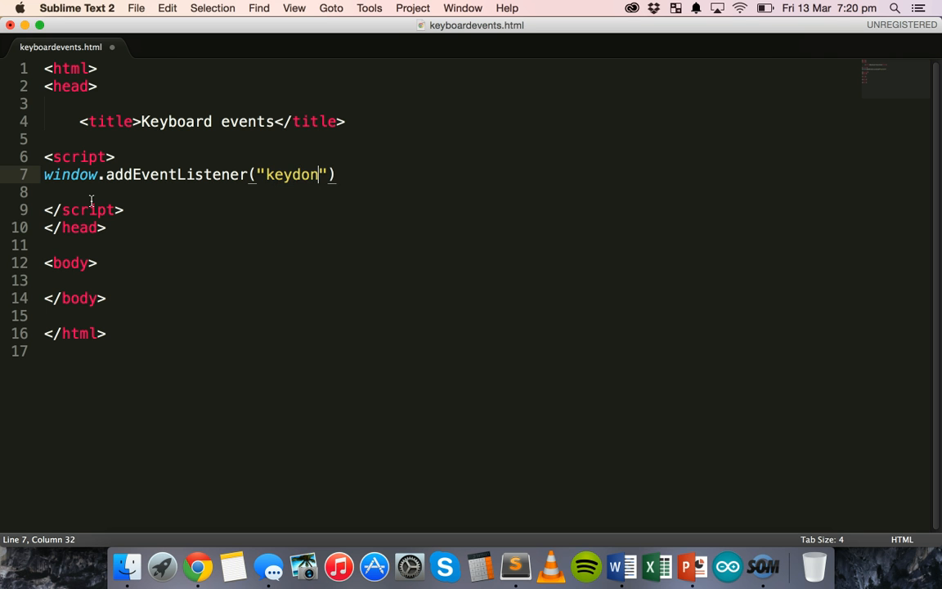
{"action": "type", "text": "w"}
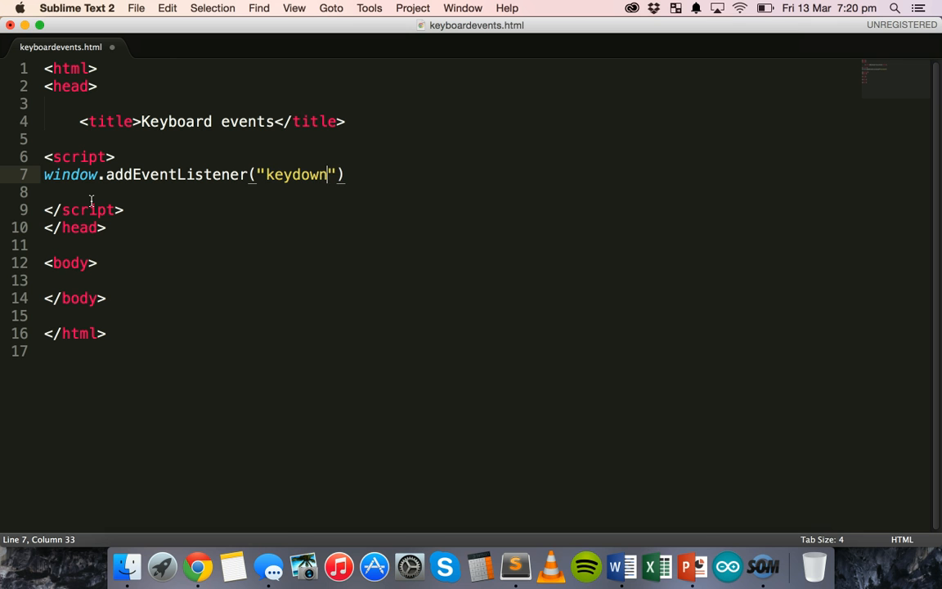
{"action": "type", "text": ","}
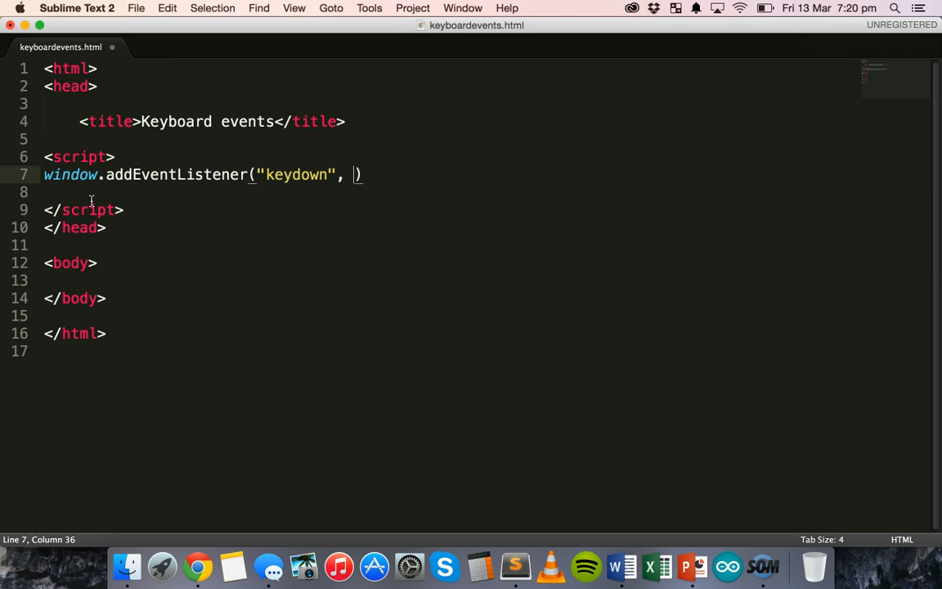
{"action": "type", "text": "checkKeyPr"}
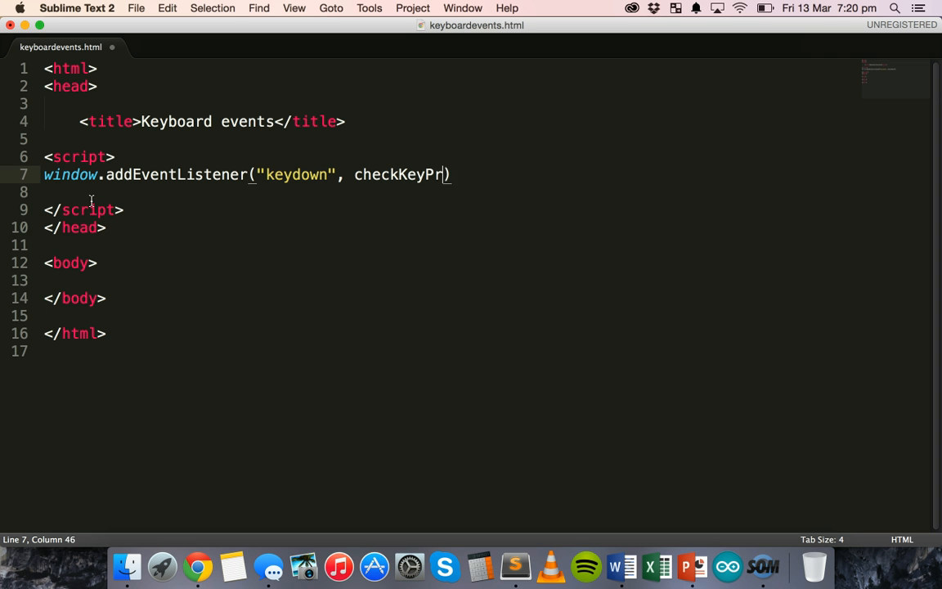
{"action": "type", "text": "ess,"}
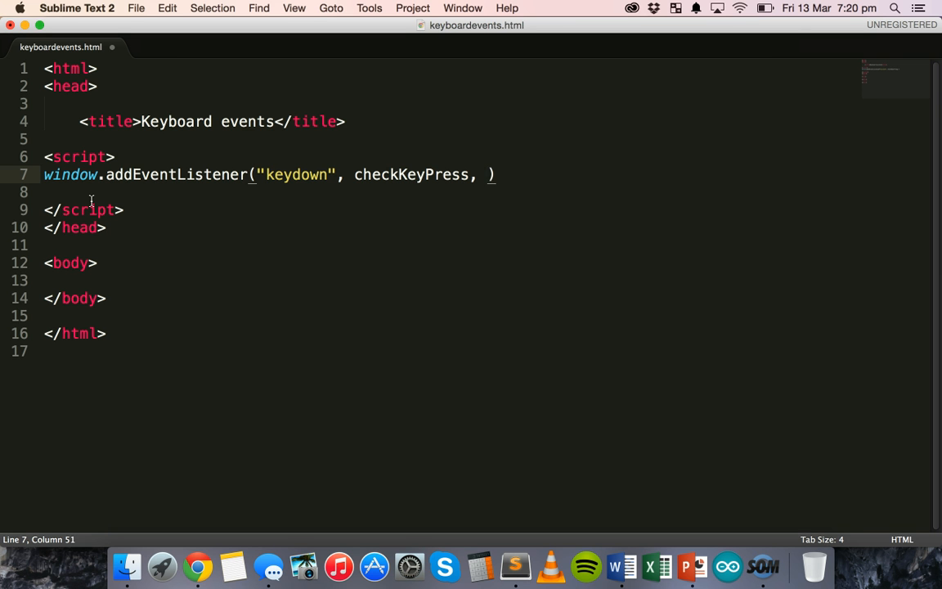
{"action": "type", "text": "false"}
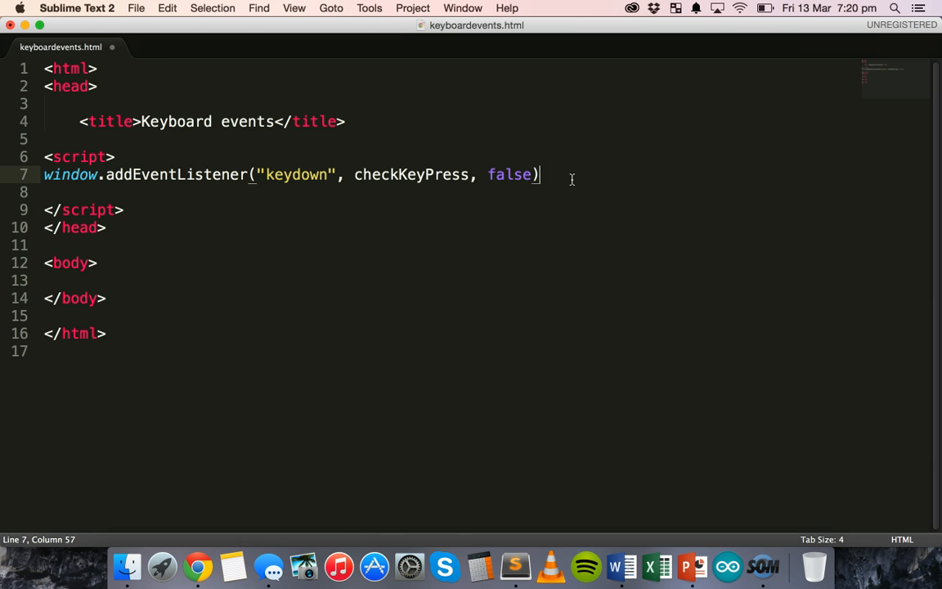
{"action": "type", "text": ";"}
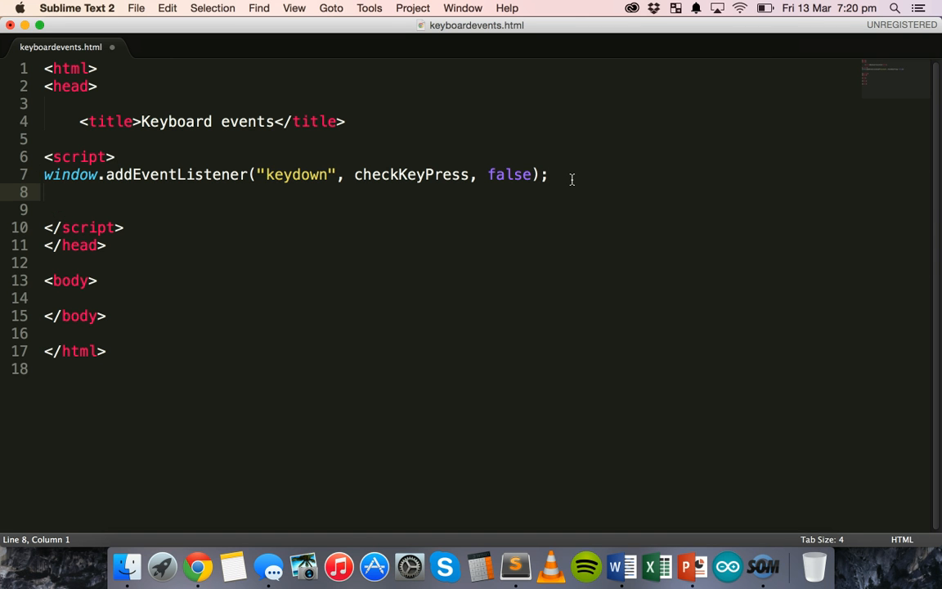
- Add an empty function checkKeyPress(key) with braces below the listener line
{"action": "type", "text": "function"}
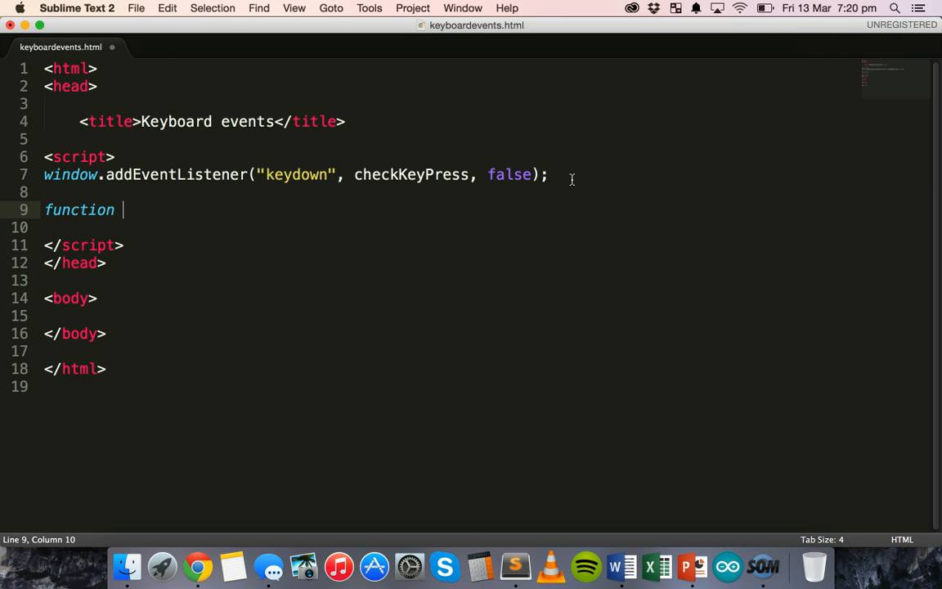
{"action": "type", "text": "checkKeyPre"}
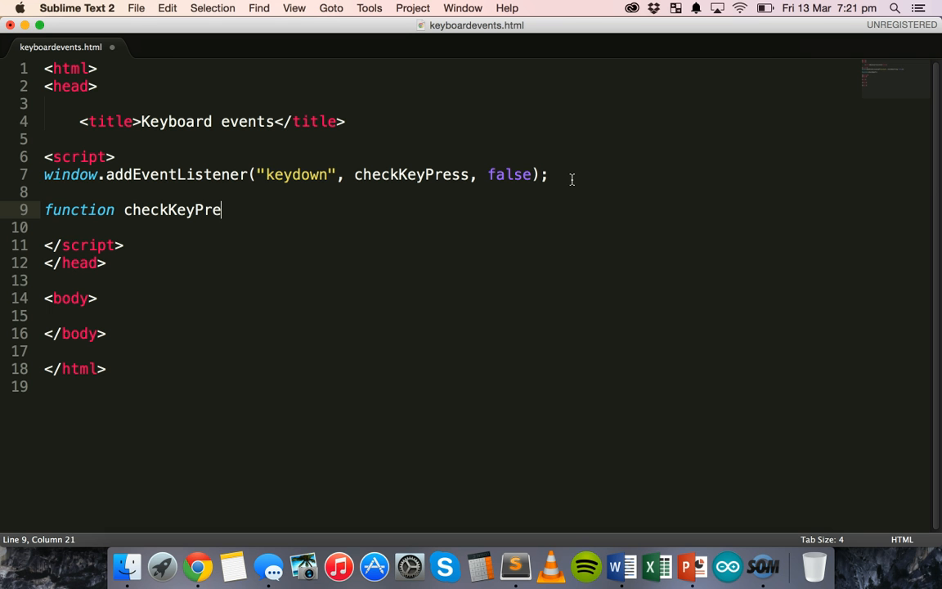
{"action": "type", "text": "ss()"}
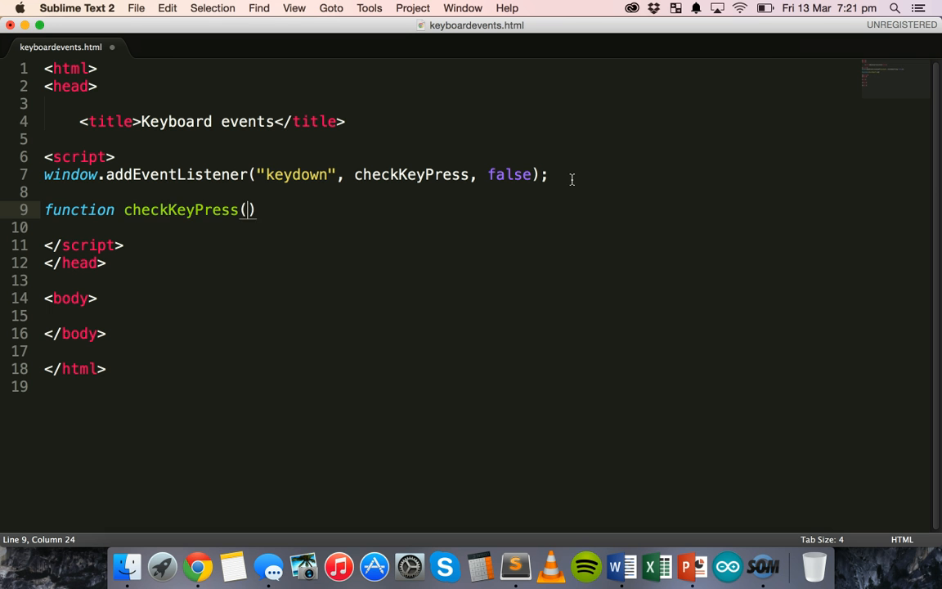
{"action": "type", "text": "key"}
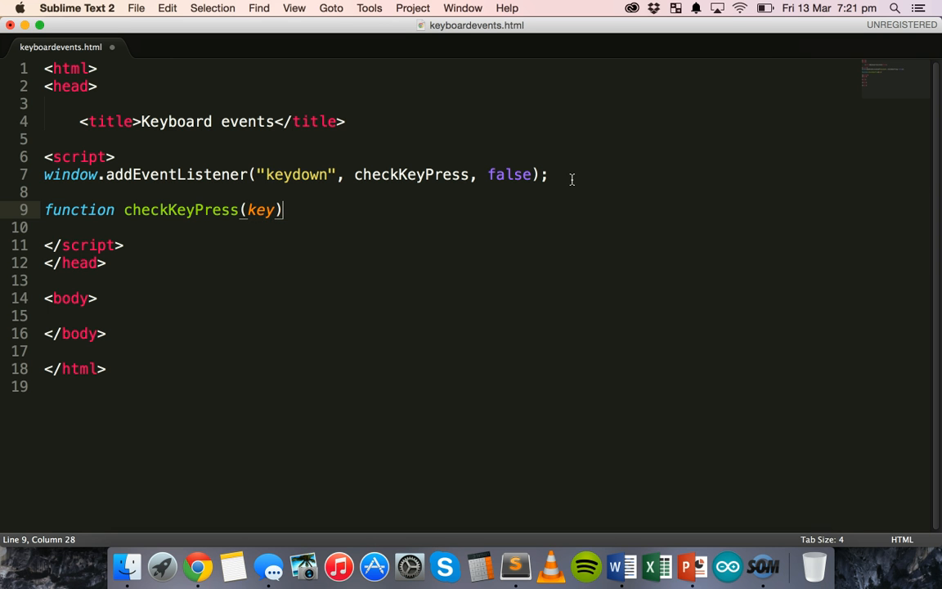
{"action": "key", "text": "left"}
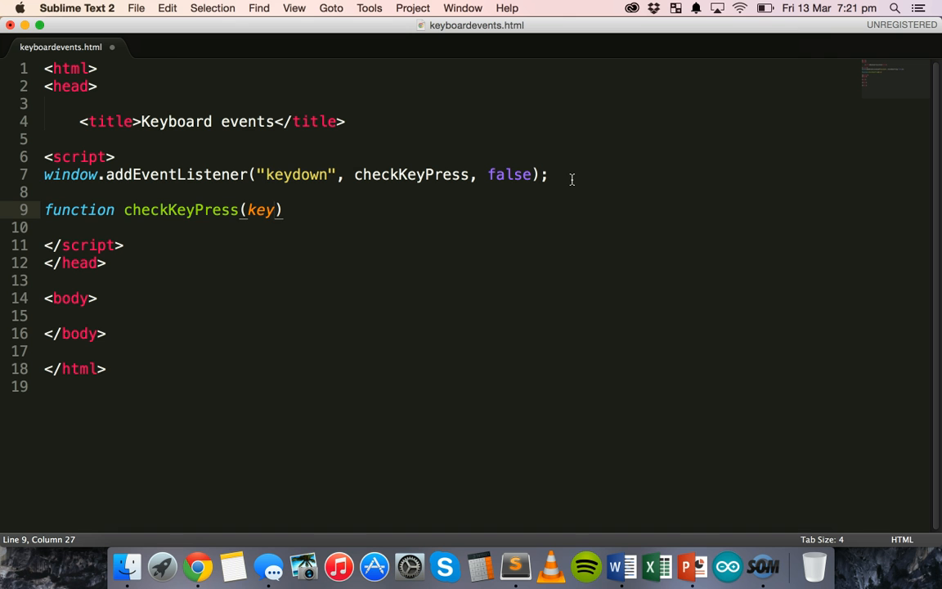
{"action": "key", "text": "Backspace"}
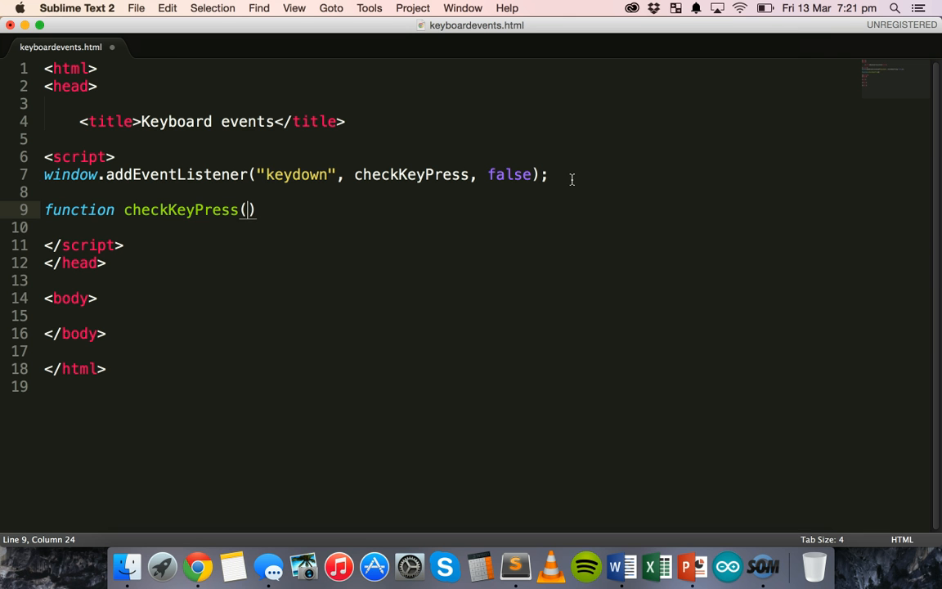
{"action": "type", "text": "key"}
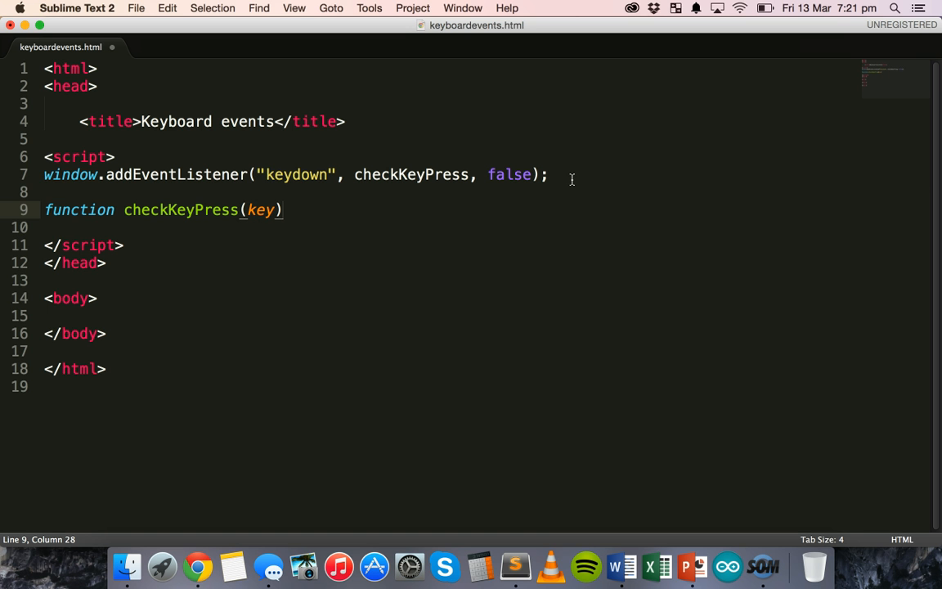
{"action": "type", "text": "{"}
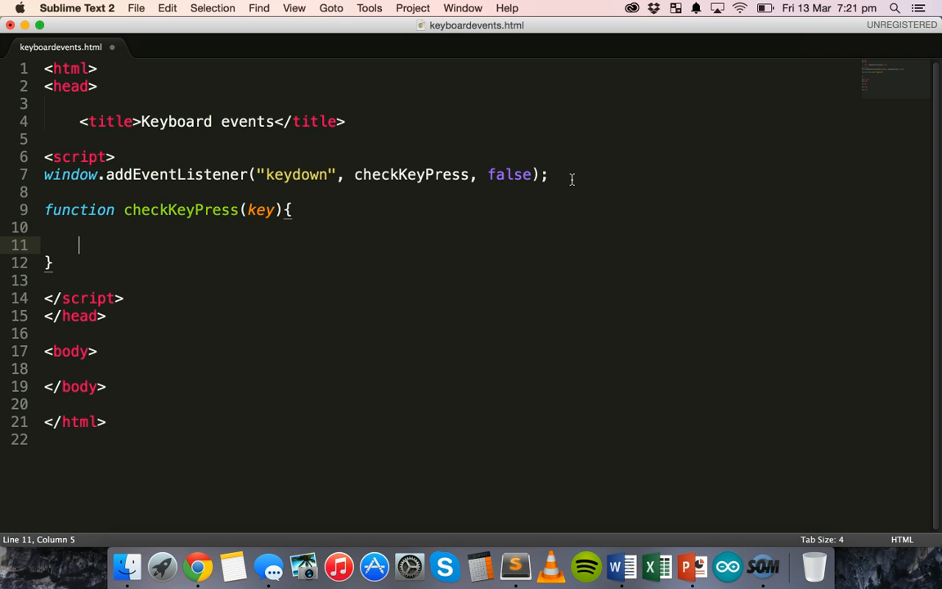
{"action": "key", "text": "up"}
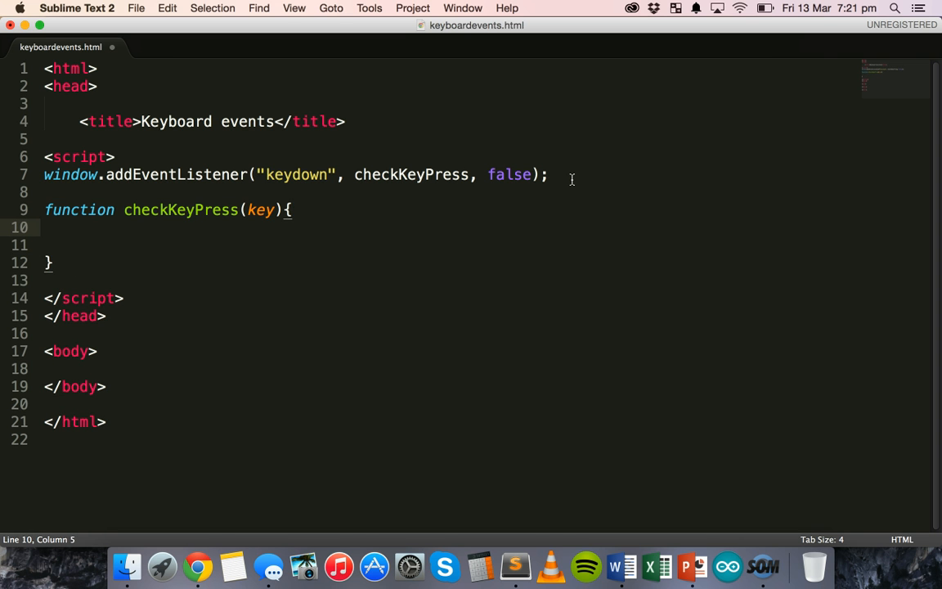
- Add the condition if (key.keyCode == "65") inside checkKeyPress
{"action": "type", "text": "if"}
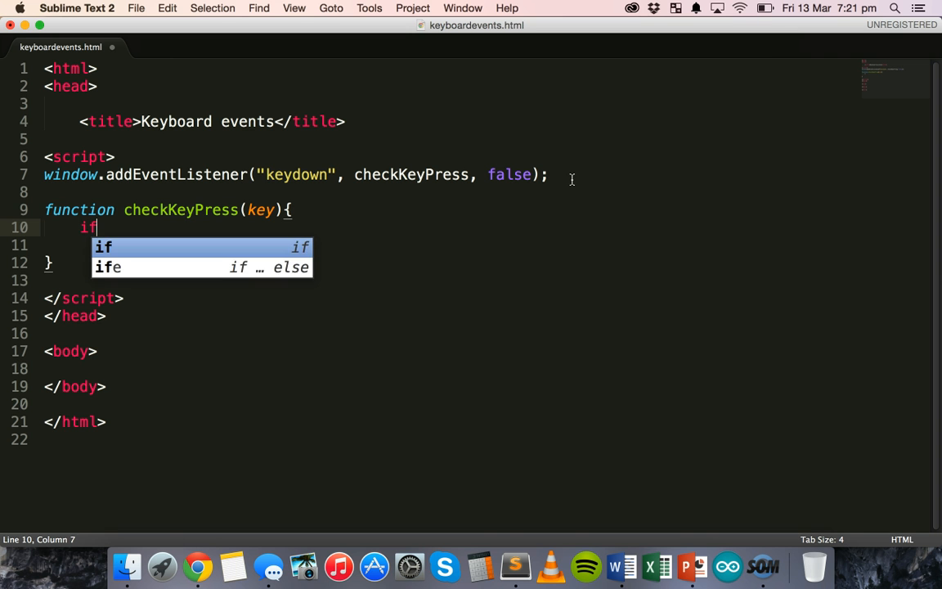
{"action": "type", "text": "(key"}
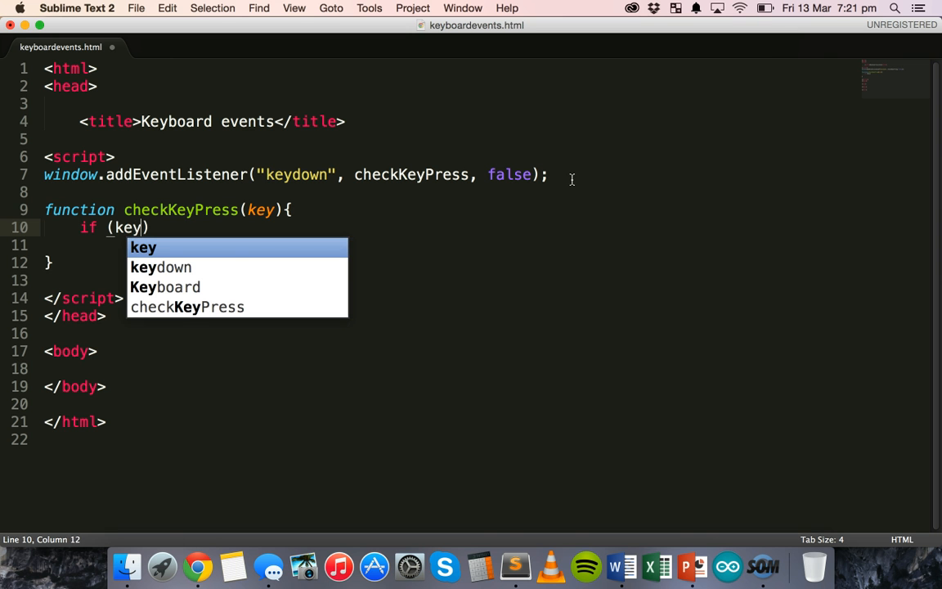
{"action": "type", "text": ".keyCode"}
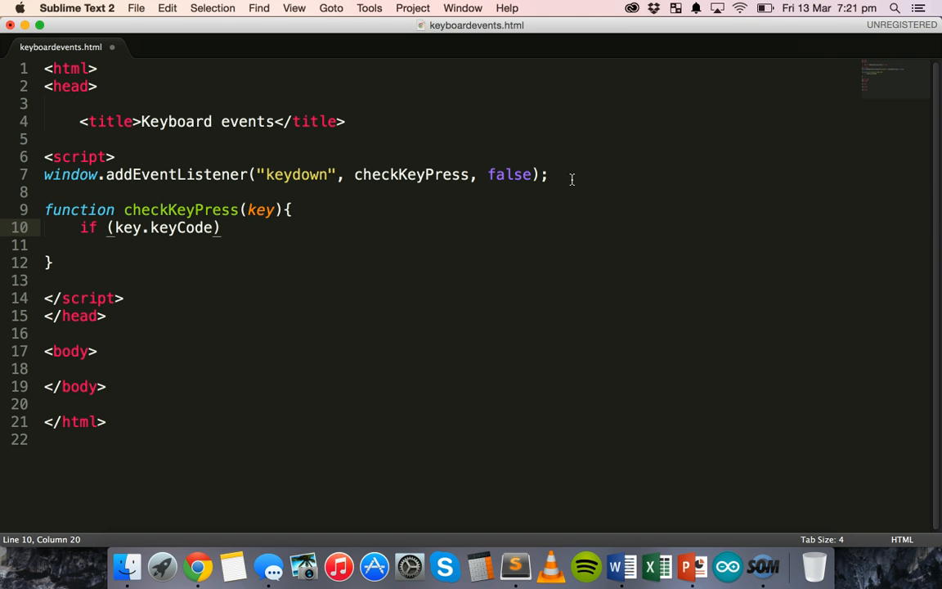
{"action": "type", "text": "="}
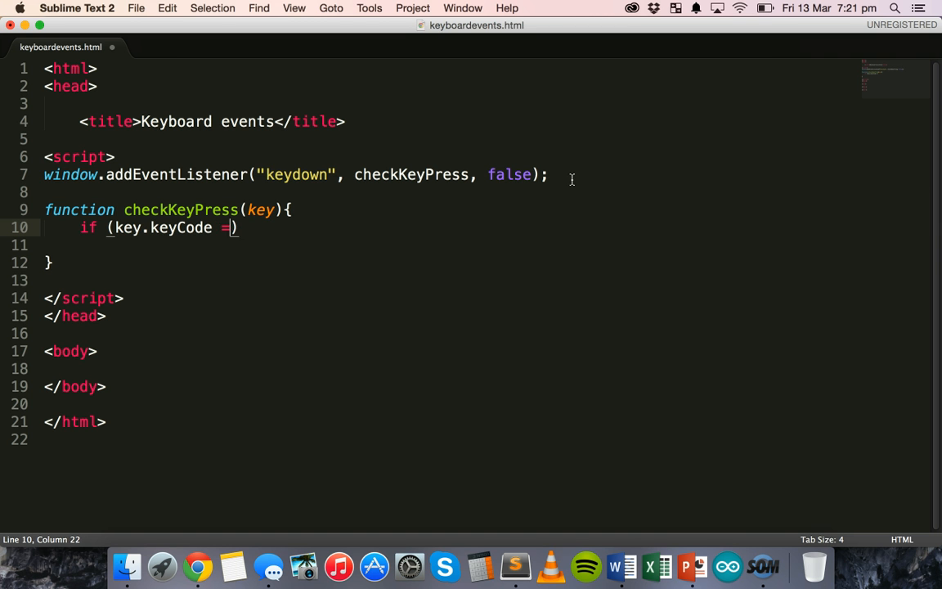
{"action": "type", "text": "= \"65\""}
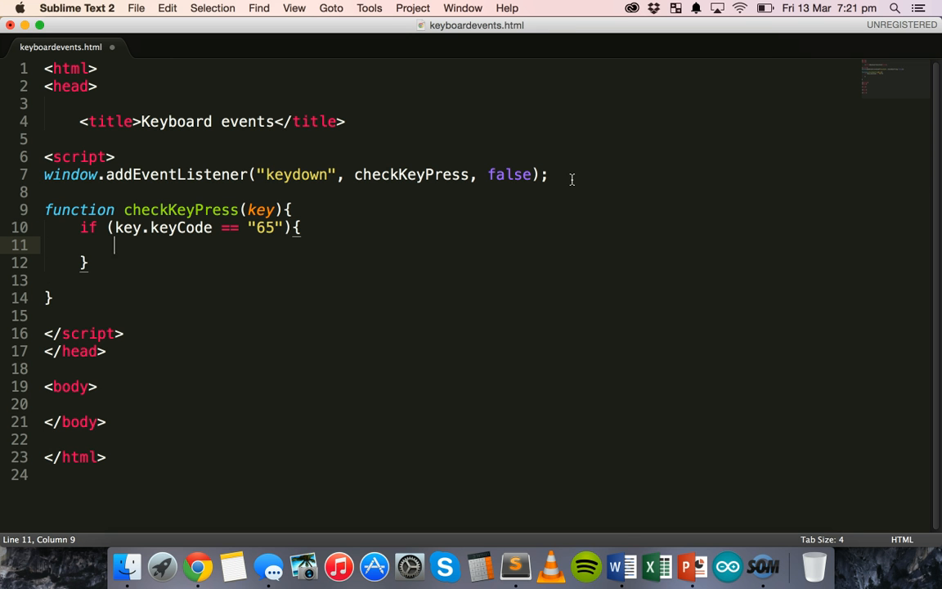
- Alert "The 'a' letter key has been pressed!" inside the condition
{"action": "type", "text": "alert"}
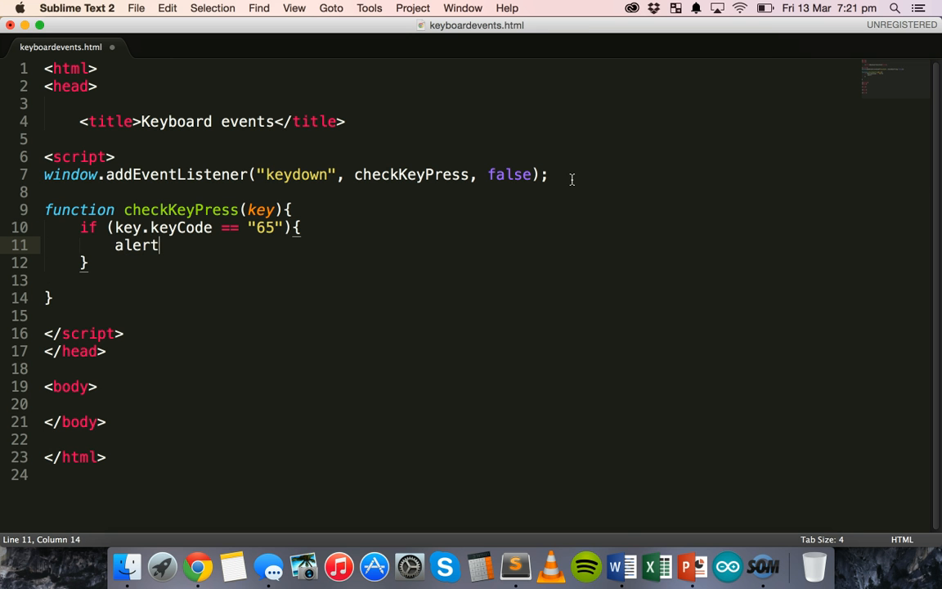
{"action": "type", "text": "(\"\")"}
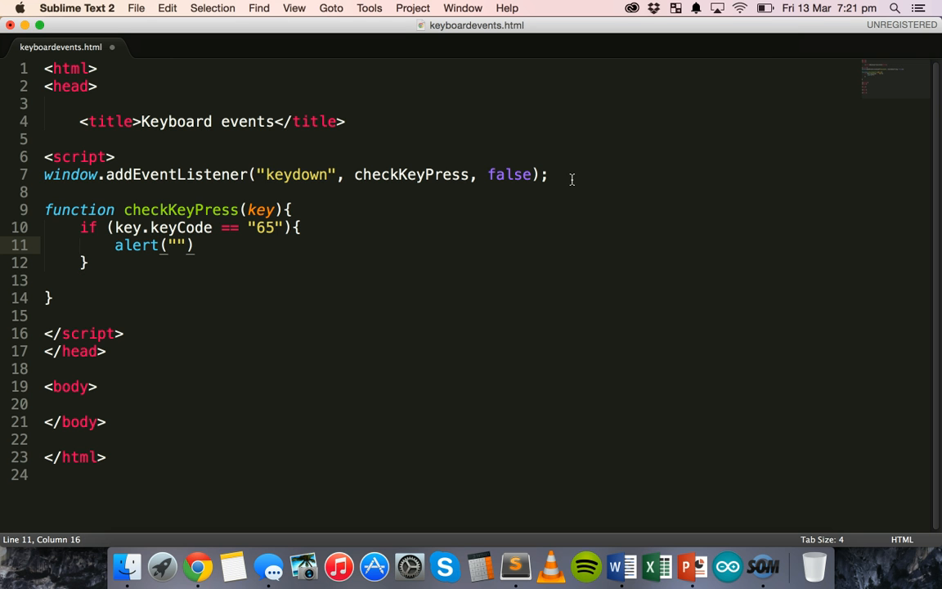
{"action": "type", "text": "The 'a' letter key"}
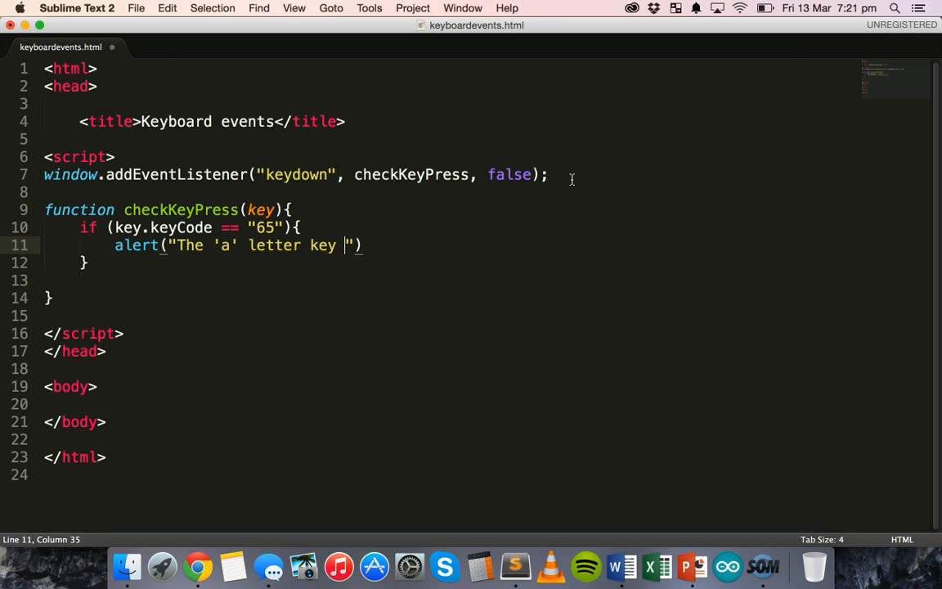
{"action": "type", "text": "has been pressed!"}
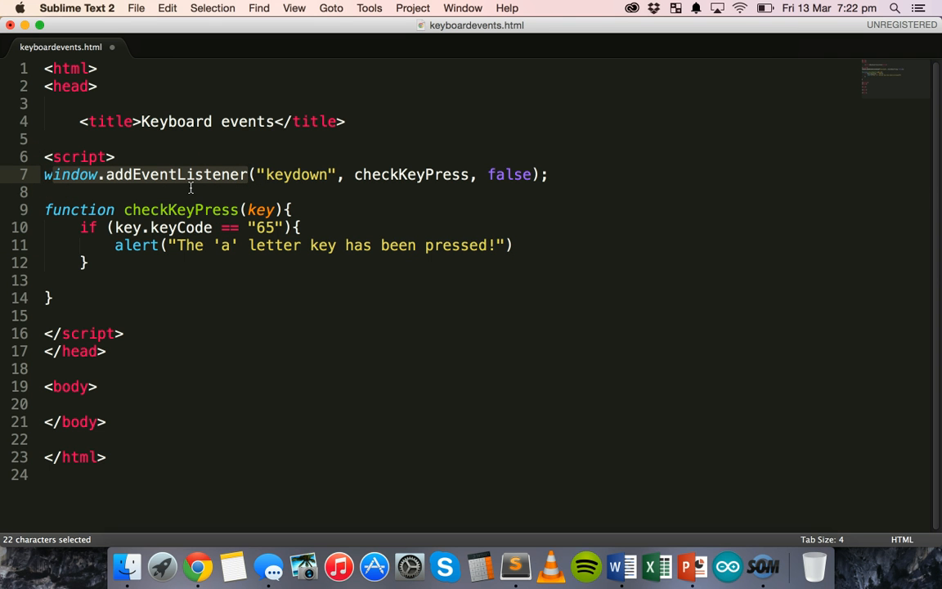
{"action": "mouse_move", "coordinate": [471, 172]}
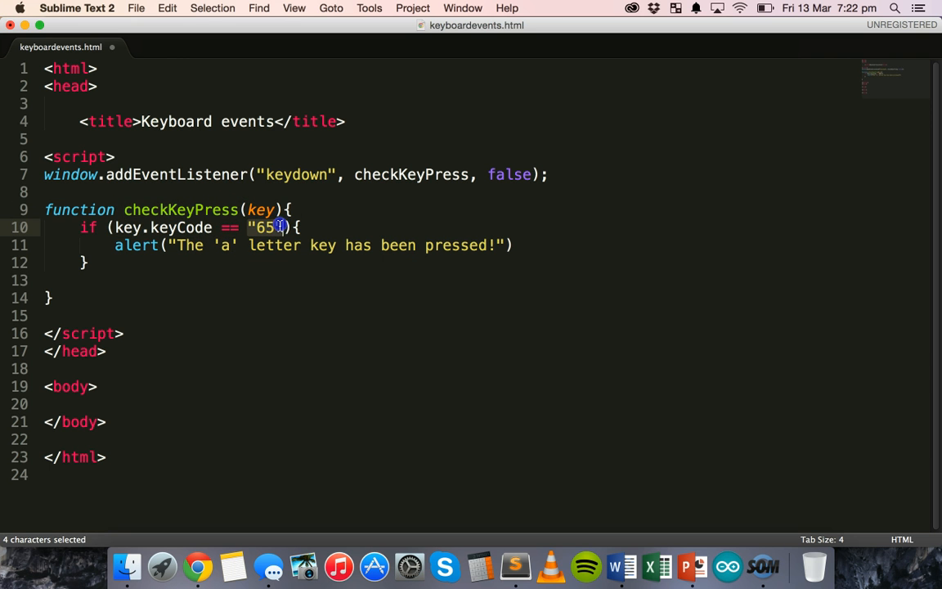
- Save keyboardevents.html and bring up the editor context menu for opening it
{"action": "left_click", "coordinate": [248, 228]}
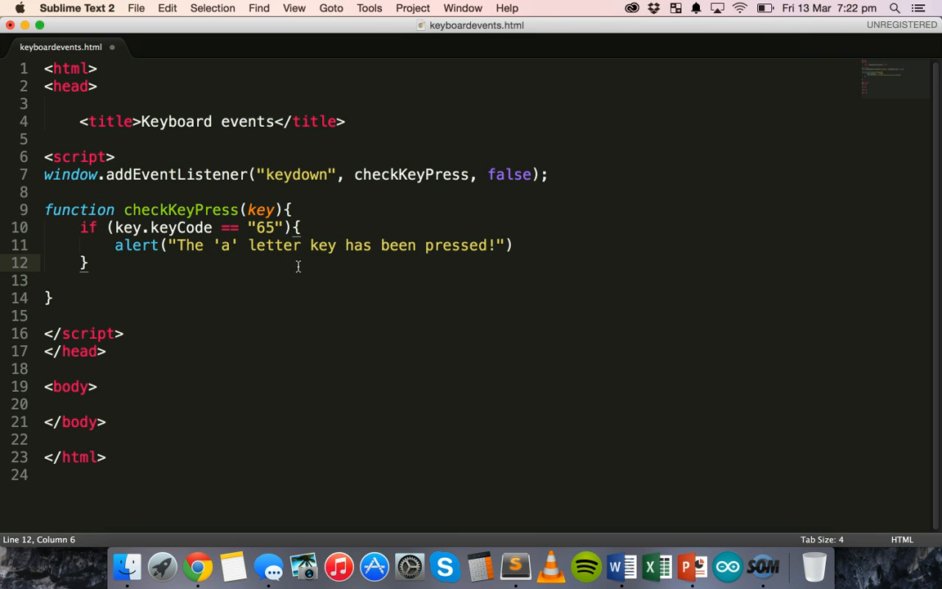
{"action": "right_click", "coordinate": [298, 265]}
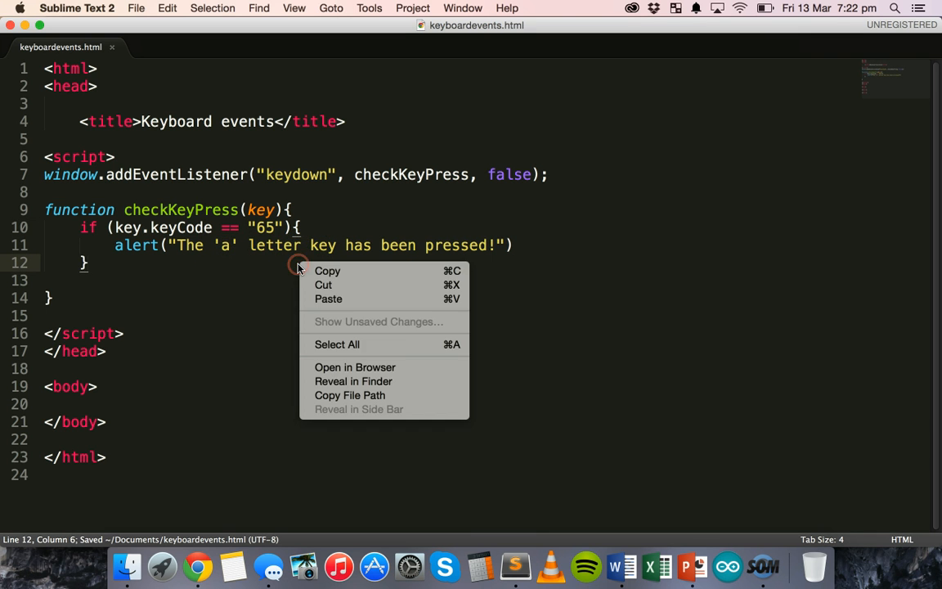
- View the page in Chrome, dismiss the 'a' key alert, and return to edit the event name
{"action": "left_click", "coordinate": [355, 367]}
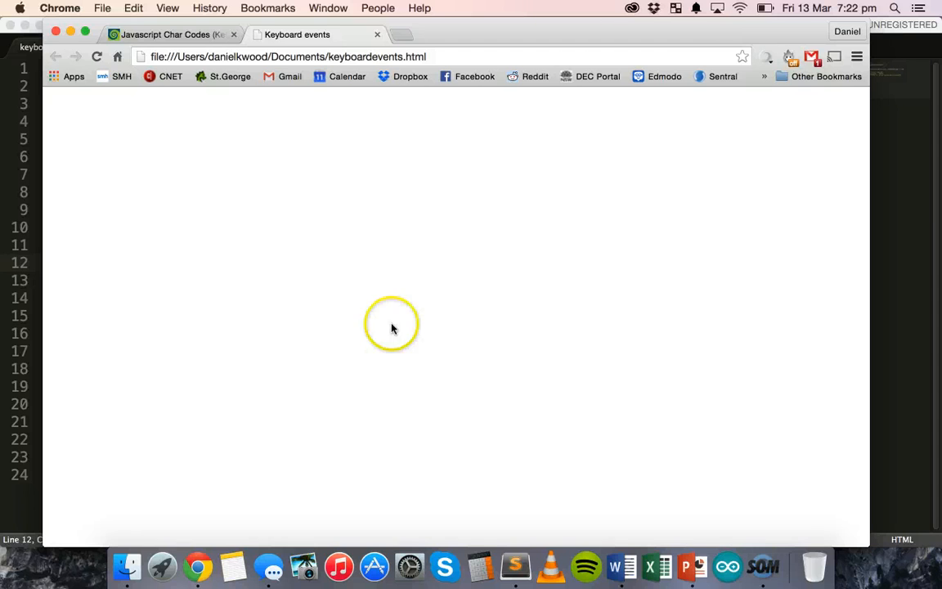
{"action": "mouse_move", "coordinate": [343, 239]}
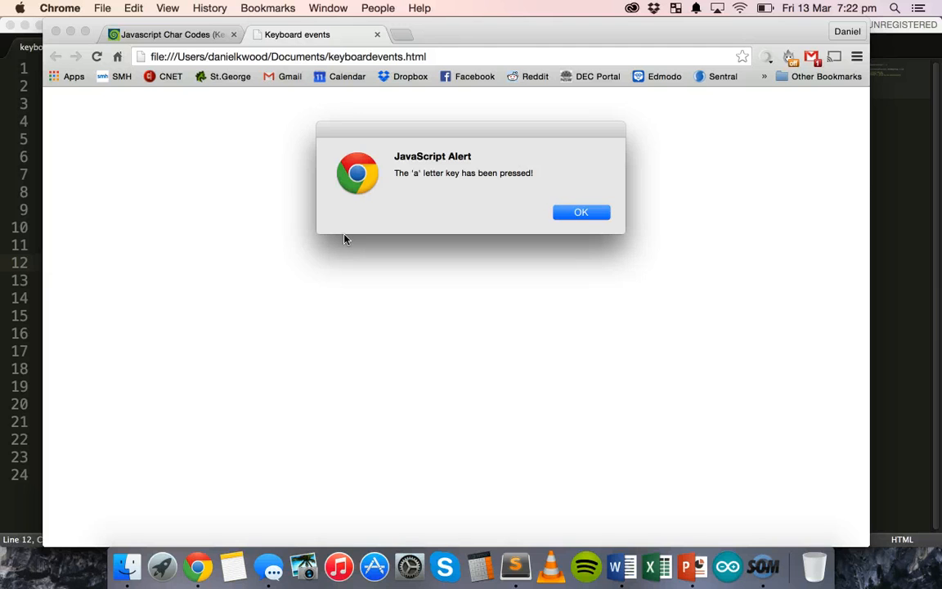
{"action": "mouse_move", "coordinate": [580, 212]}
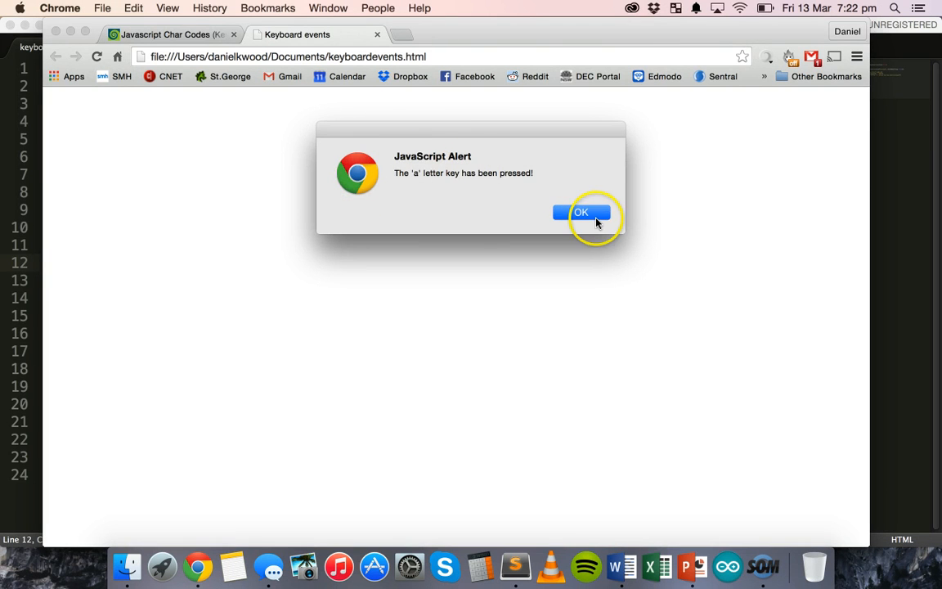
{"action": "left_click", "coordinate": [583, 212]}
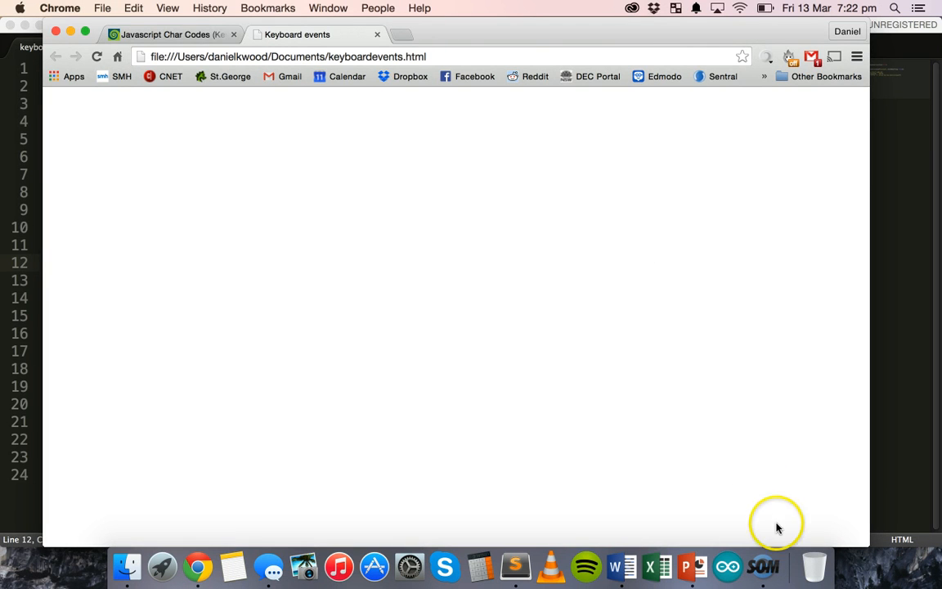
{"action": "left_click", "coordinate": [515, 566]}
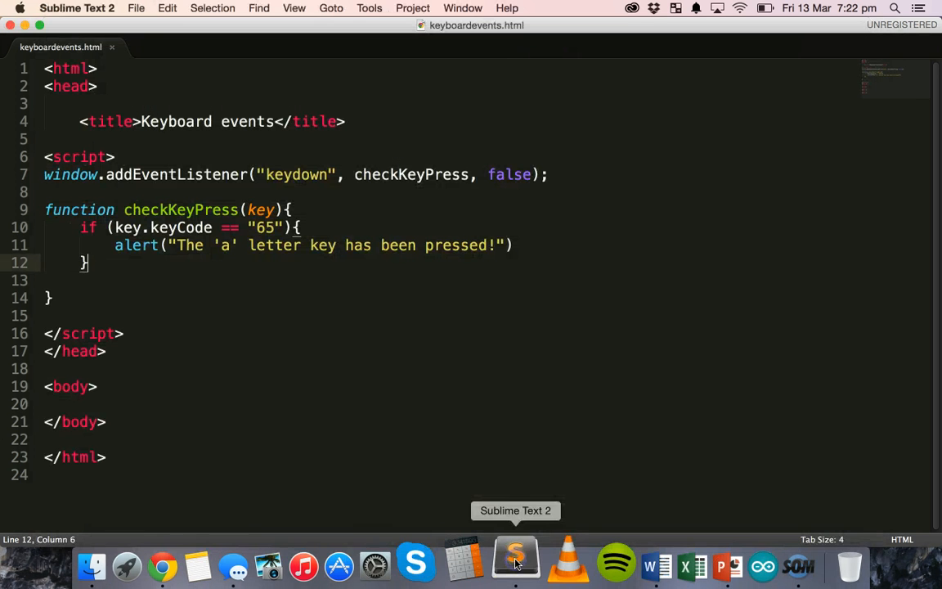
{"action": "mouse_move", "coordinate": [304, 173]}
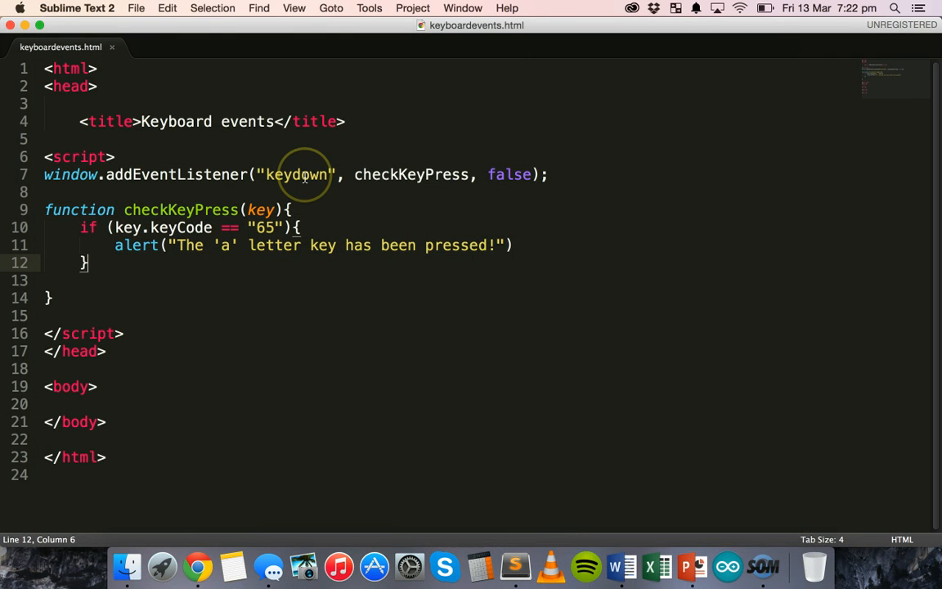
{"action": "left_click", "coordinate": [368, 174]}
{"action": "type", "text": "up"}
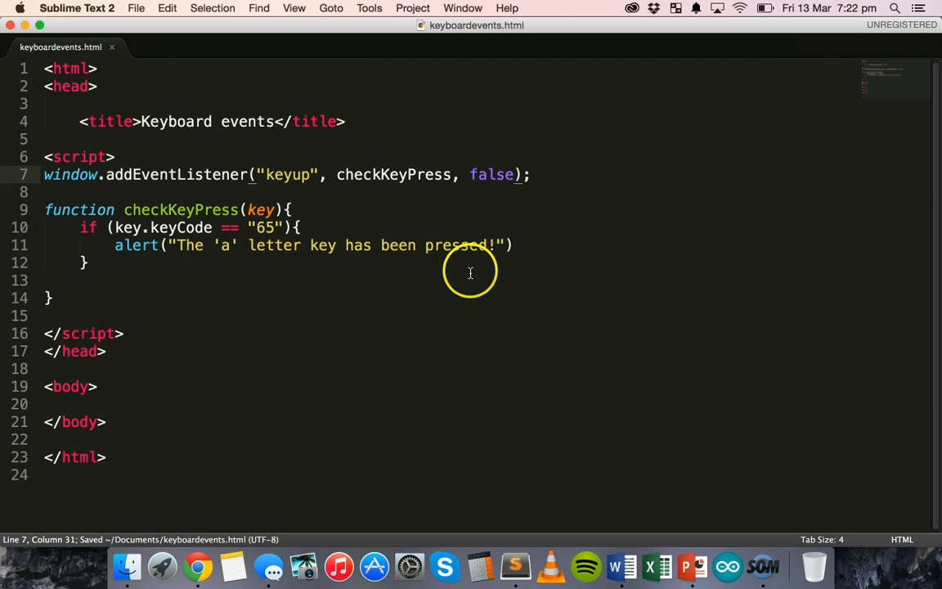
- Test the keyup version in Chrome and dismiss the 'a' key alert
{"action": "left_click", "coordinate": [197, 565]}
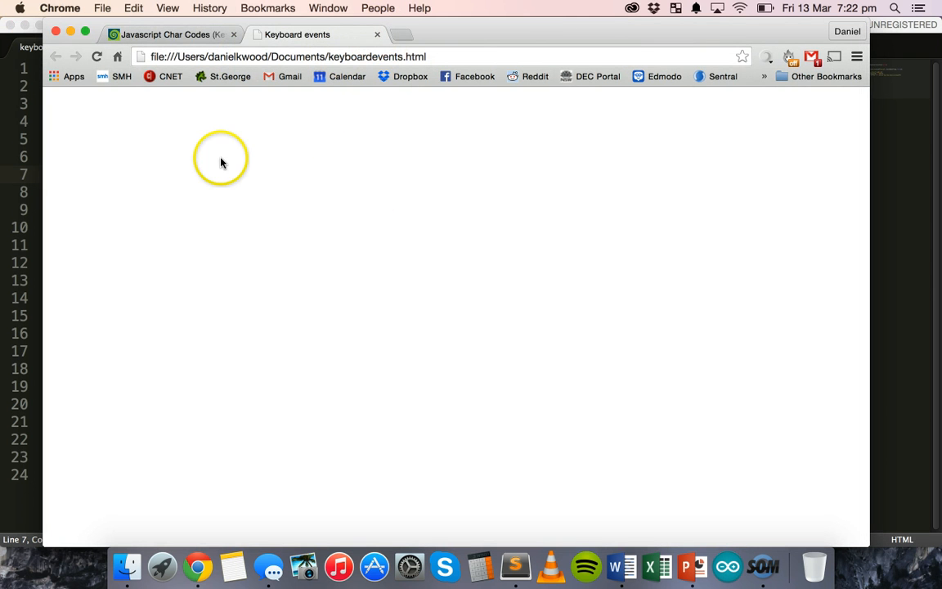
{"action": "mouse_move", "coordinate": [296, 199]}
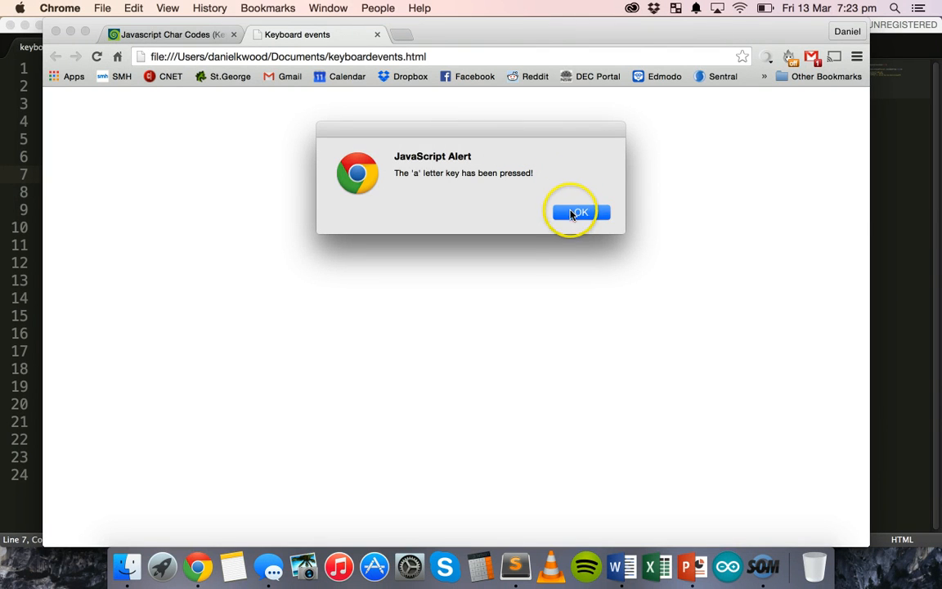
{"action": "left_click", "coordinate": [579, 212]}
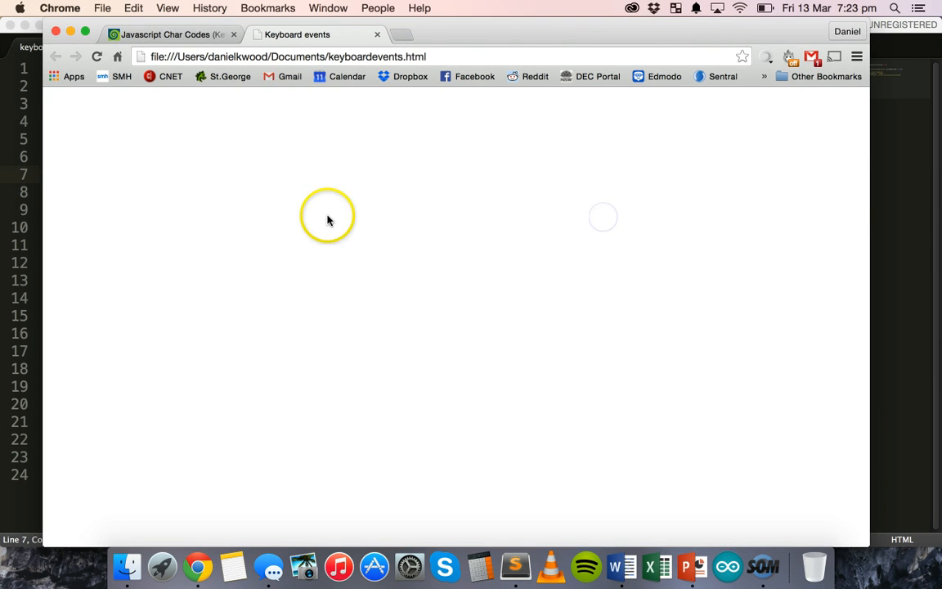
{"action": "mouse_move", "coordinate": [513, 564]}
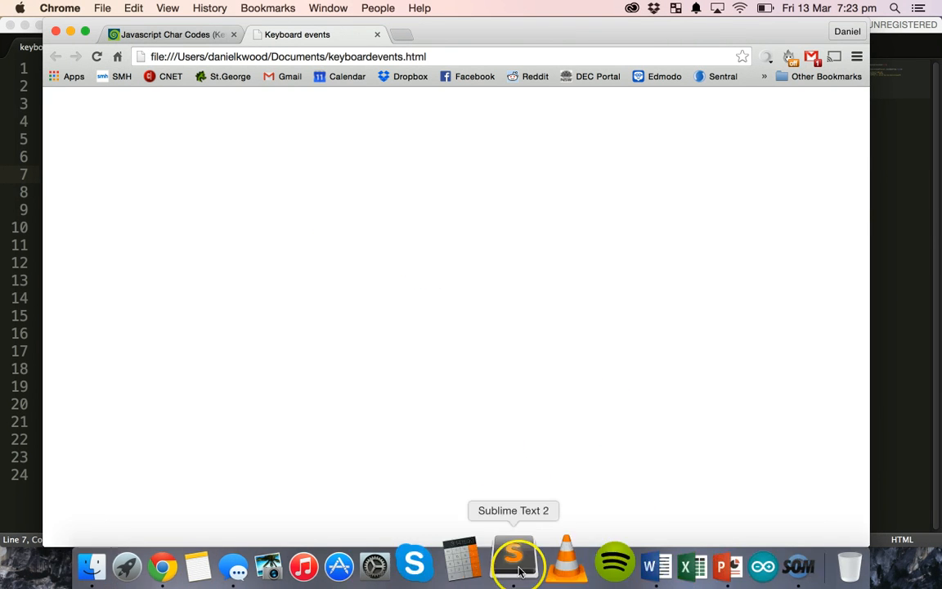
- Switch the listener to keypress checking key code 97 and save the file
{"action": "left_click", "coordinate": [514, 564]}
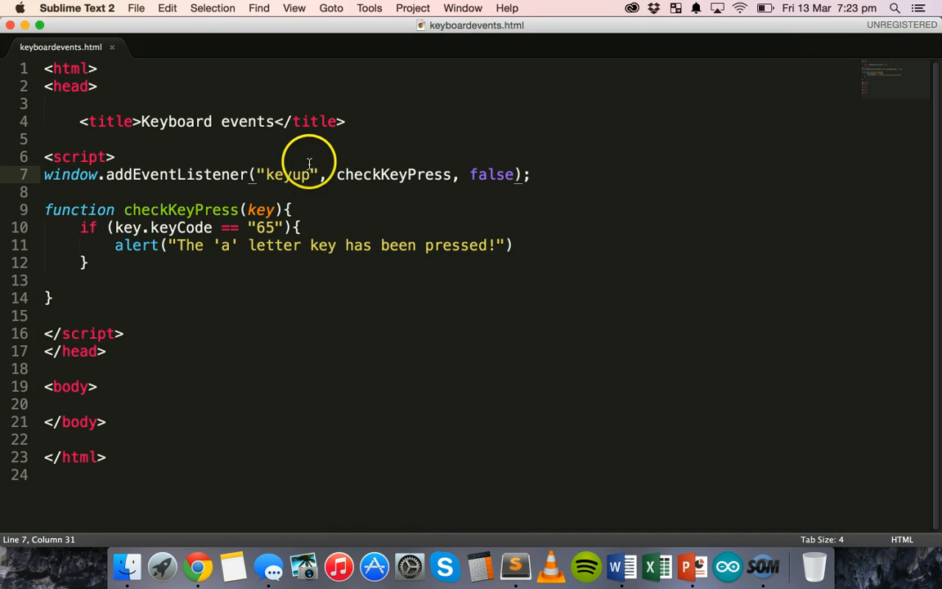
{"action": "mouse_move", "coordinate": [398, 206]}
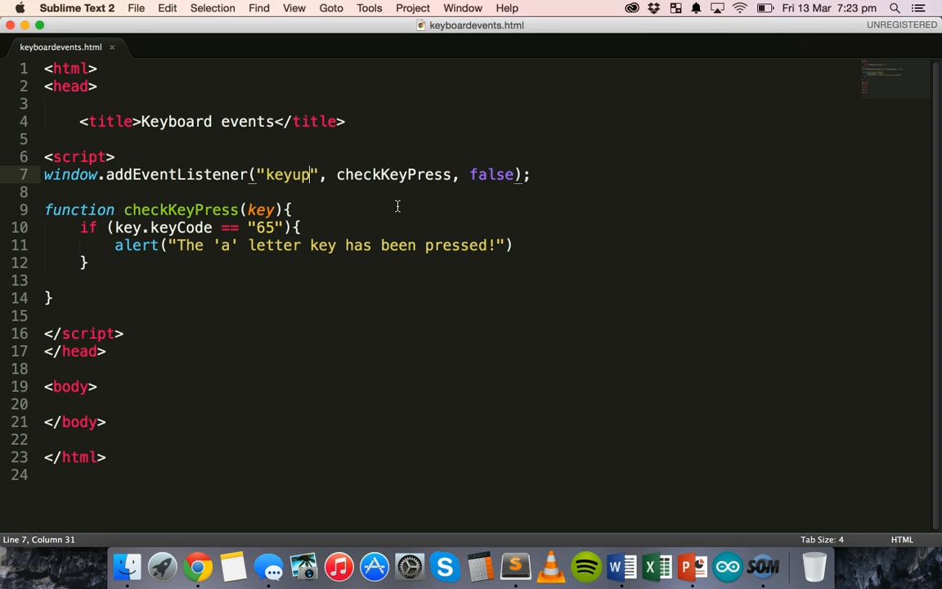
{"action": "key", "text": "backspace"}
{"action": "type", "text": "ress"}
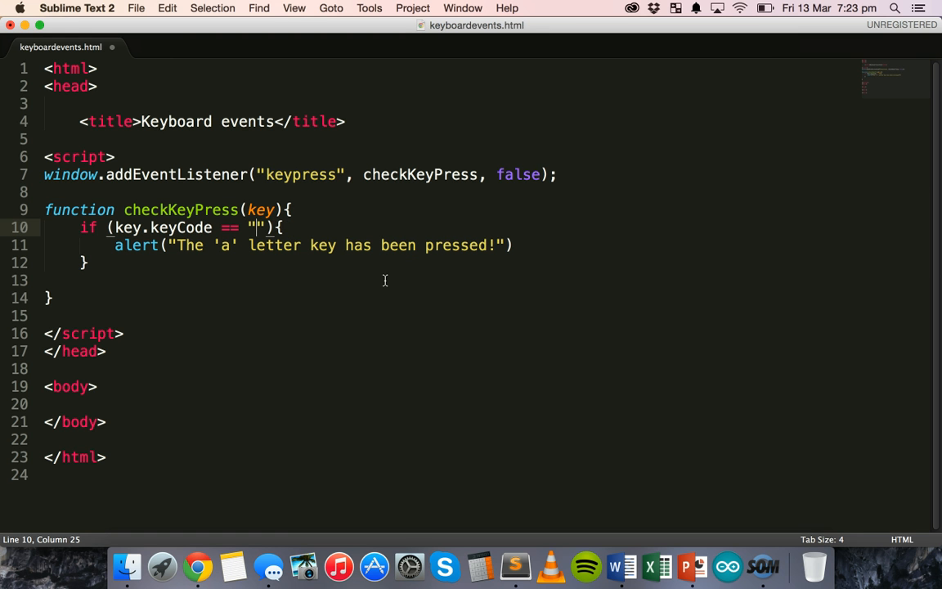
{"action": "type", "text": "97"}
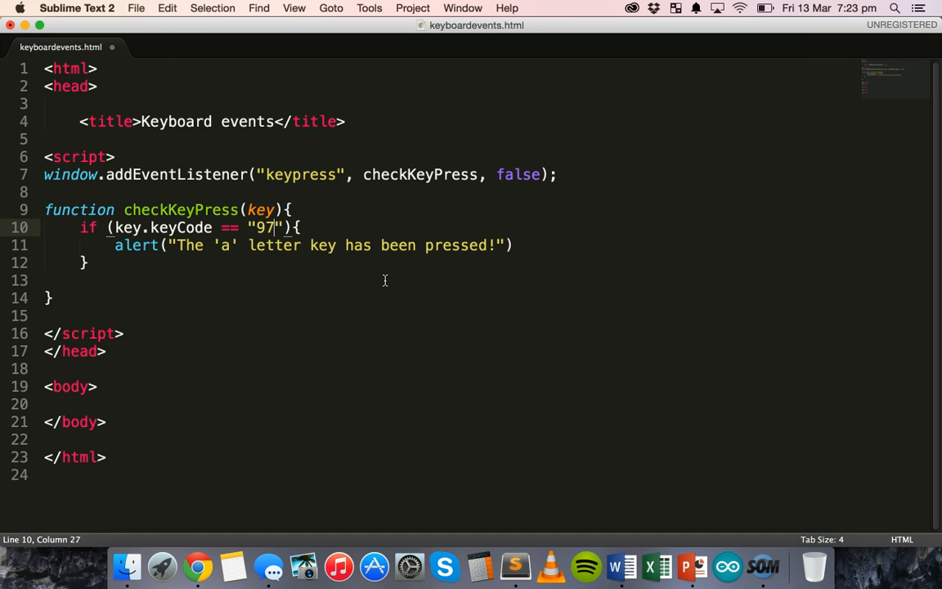
{"action": "key", "text": "cmd+s"}
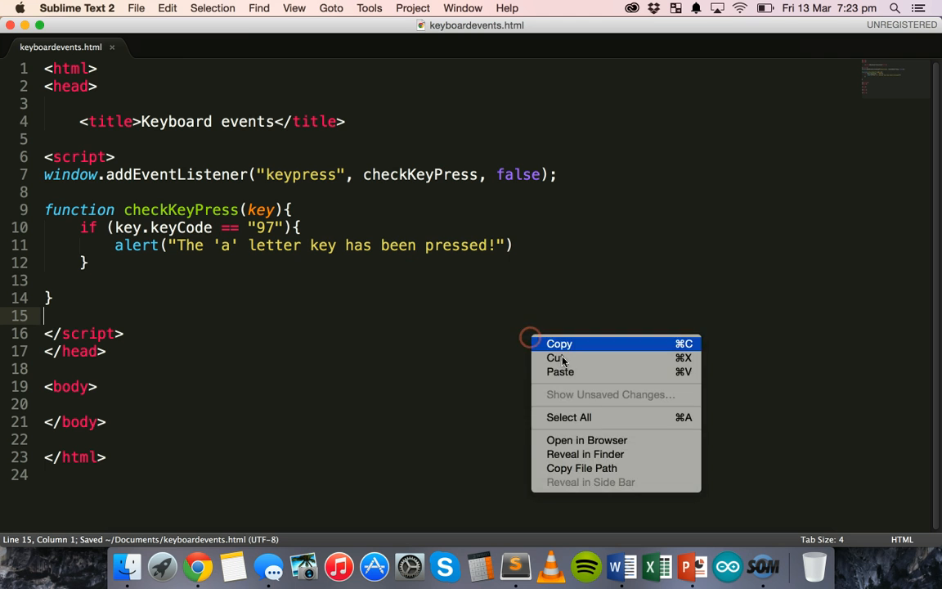
- Load the keypress version in Chrome, press a, and dismiss the 'a' key alert
{"action": "left_click", "coordinate": [586, 440]}
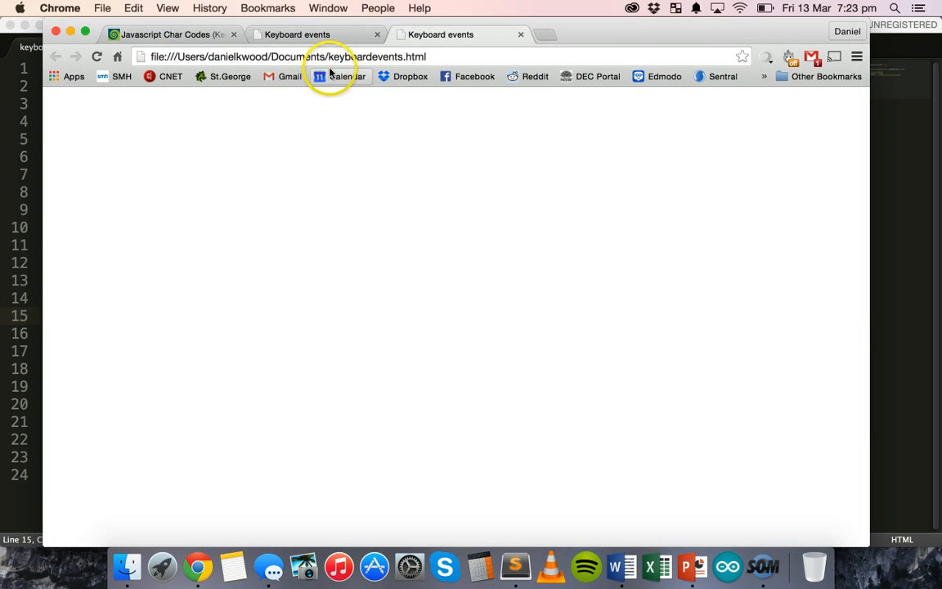
{"action": "left_click", "coordinate": [520, 35]}
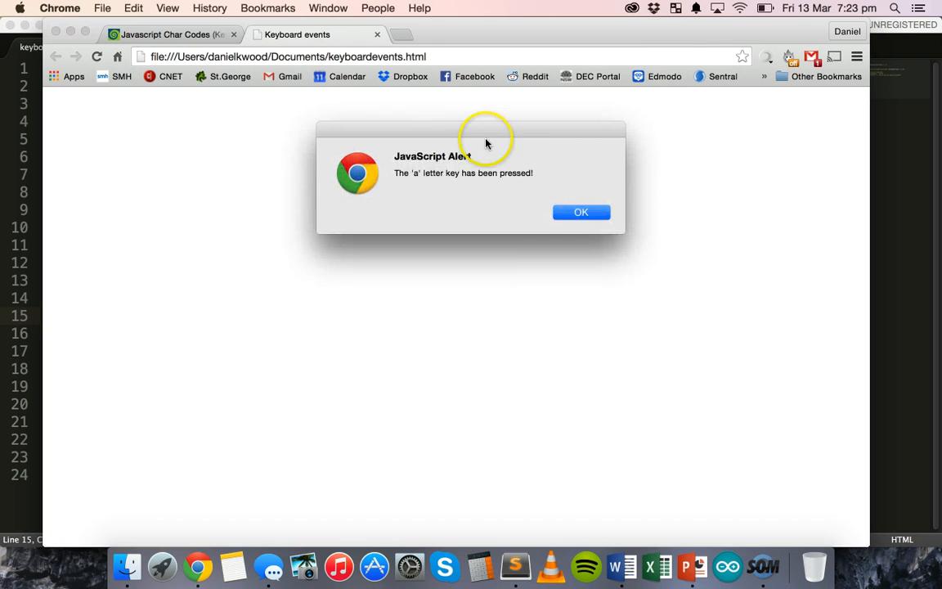
{"action": "left_click", "coordinate": [581, 212]}
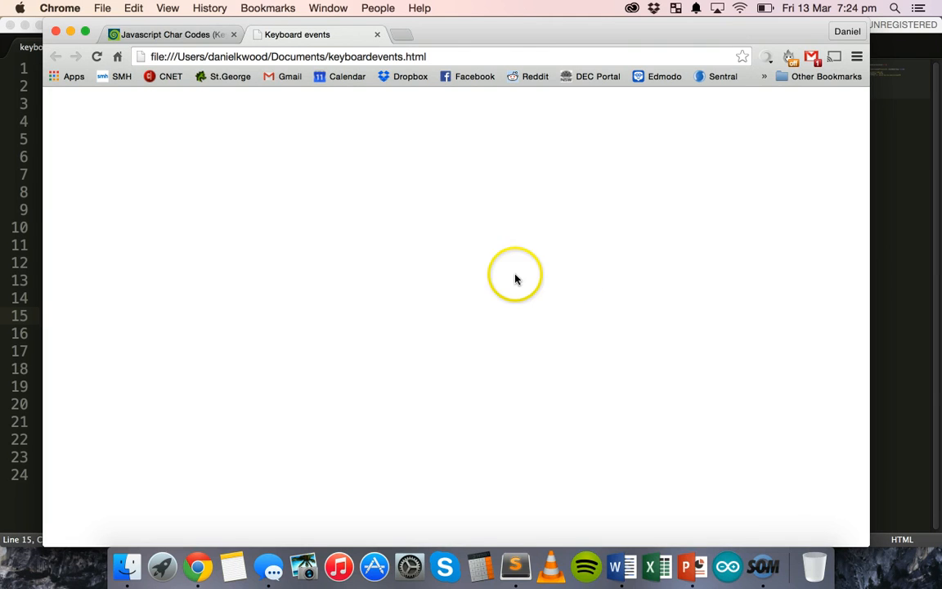
{"action": "mouse_move", "coordinate": [478, 559]}
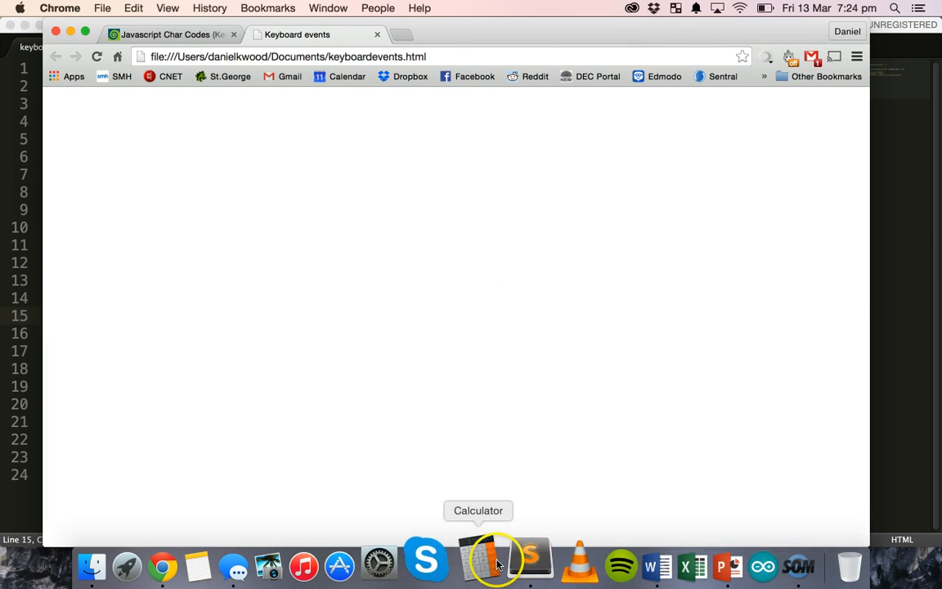
- Change the keypress condition's key code from 97 to 65 in keyboardevents.html
{"action": "left_click", "coordinate": [530, 560]}
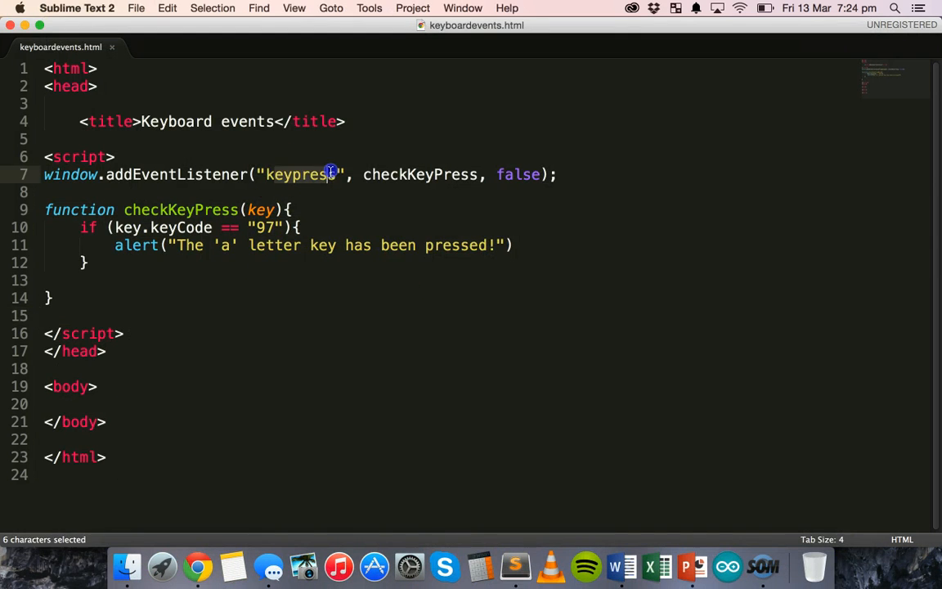
{"action": "left_click", "coordinate": [350, 262]}
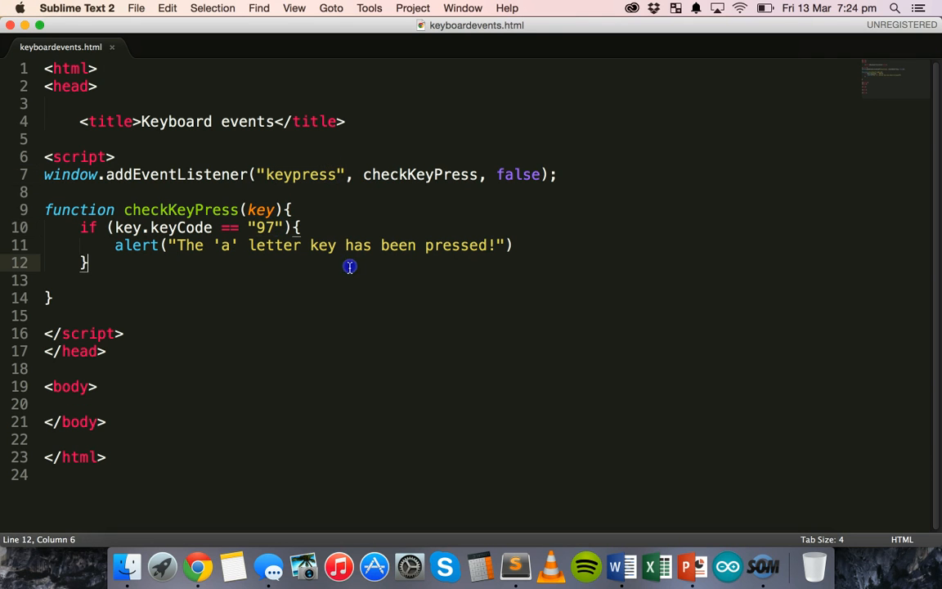
{"action": "mouse_move", "coordinate": [311, 392]}
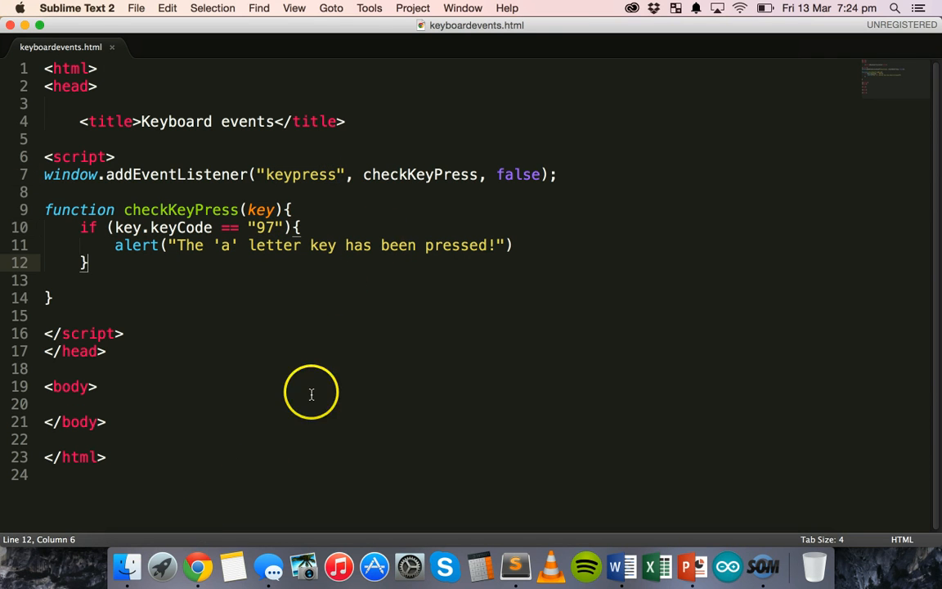
{"action": "left_click", "coordinate": [276, 227]}
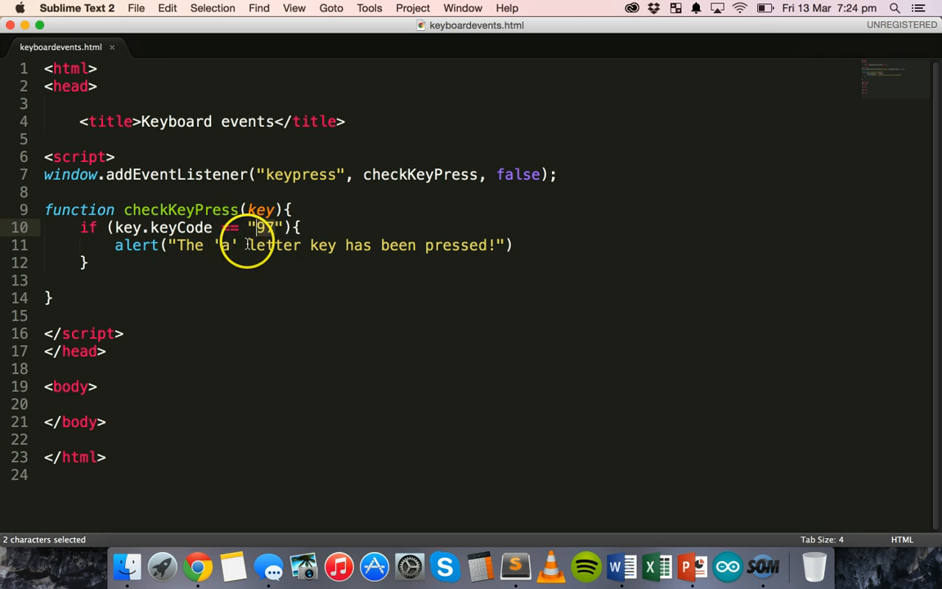
{"action": "left_click", "coordinate": [270, 228]}
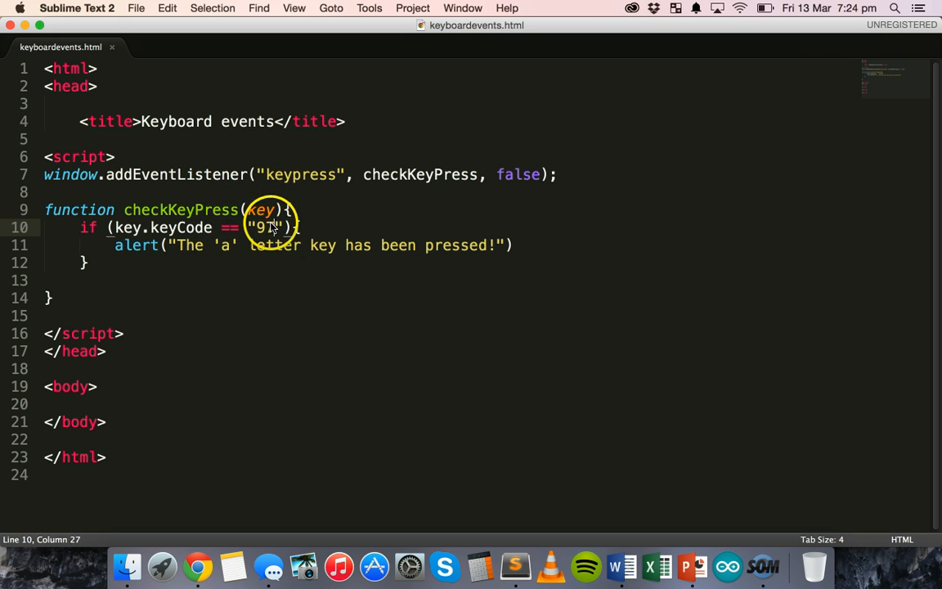
{"action": "type", "text": "65"}
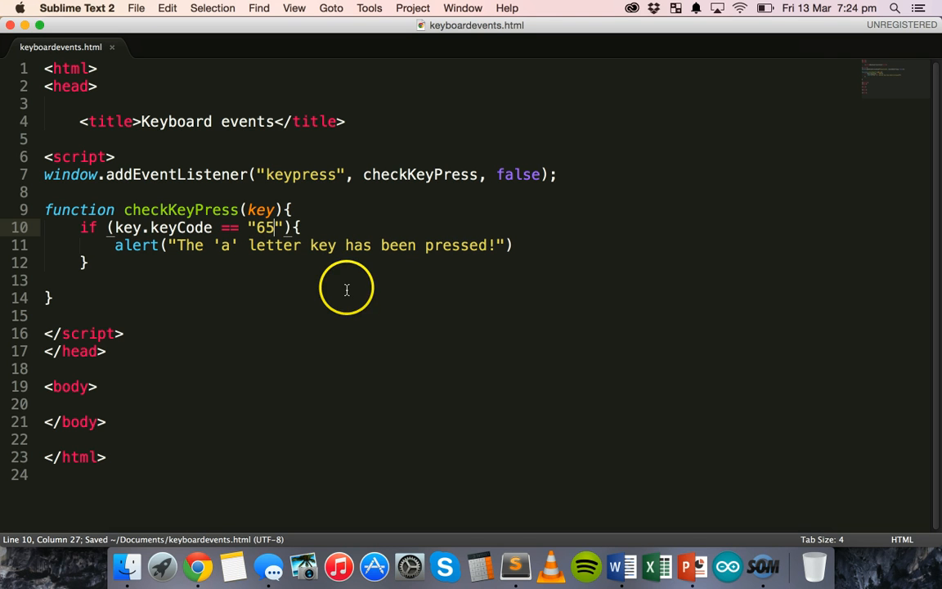
- Save the file and reopen the updated page in the browser
{"action": "right_click", "coordinate": [347, 288]}
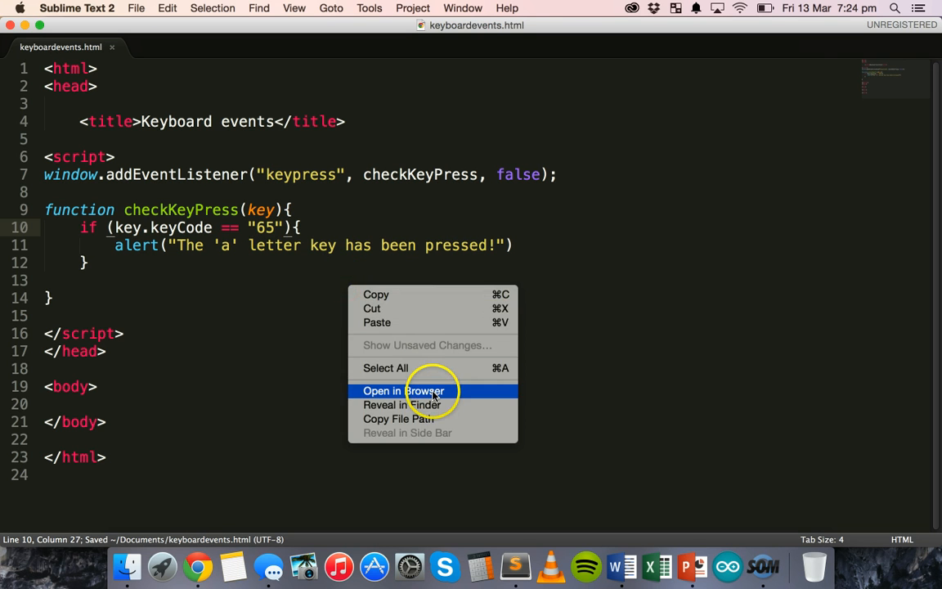
{"action": "left_click", "coordinate": [402, 390]}
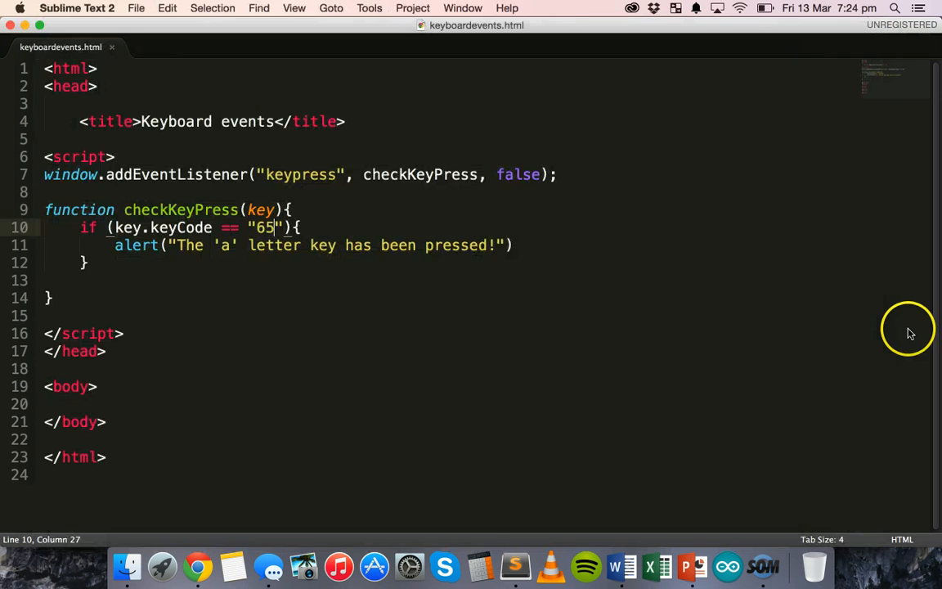
{"action": "mouse_move", "coordinate": [262, 173]}
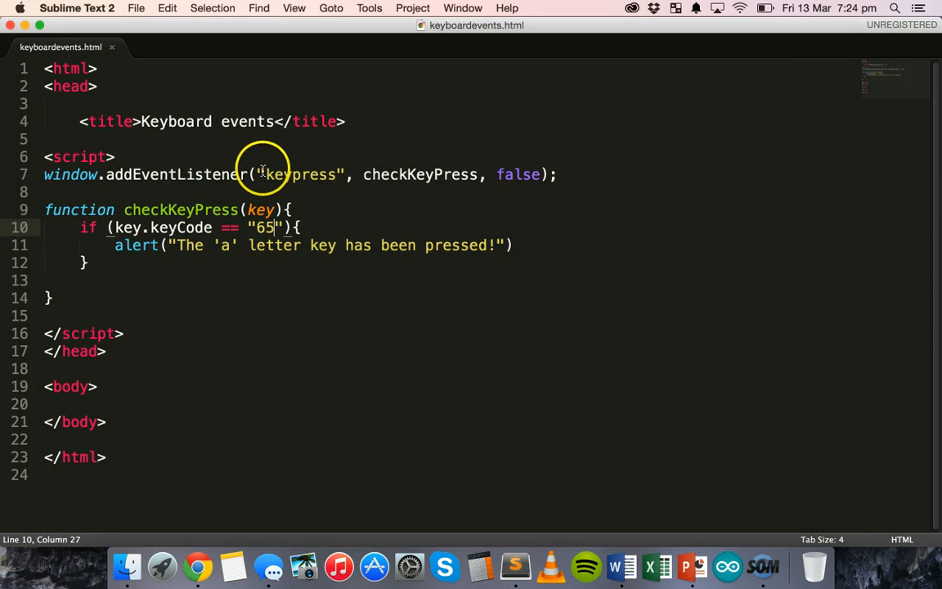
- Change the condition's key code from 65 back to 97 on line 10
{"action": "double_click", "coordinate": [263, 227]}
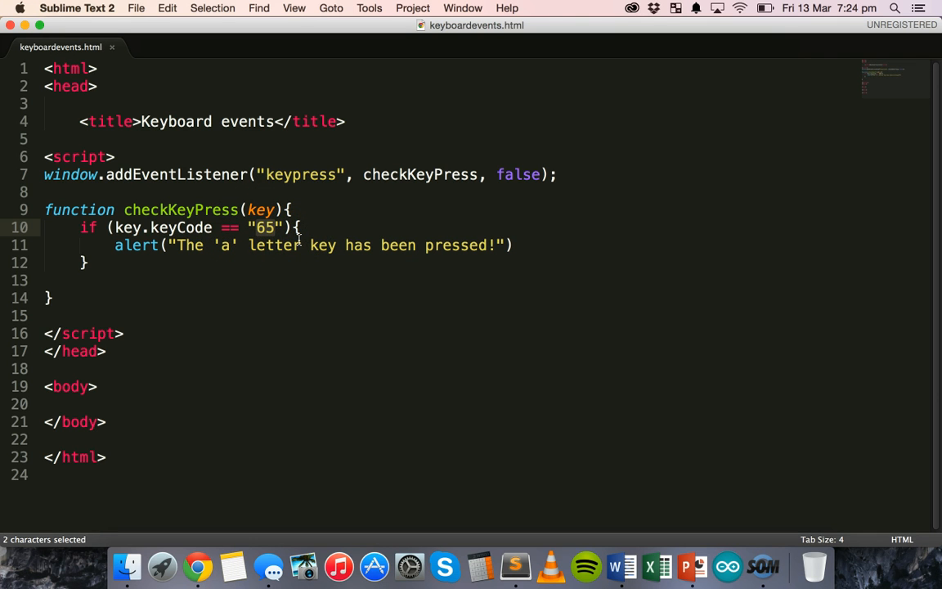
{"action": "mouse_move", "coordinate": [263, 232]}
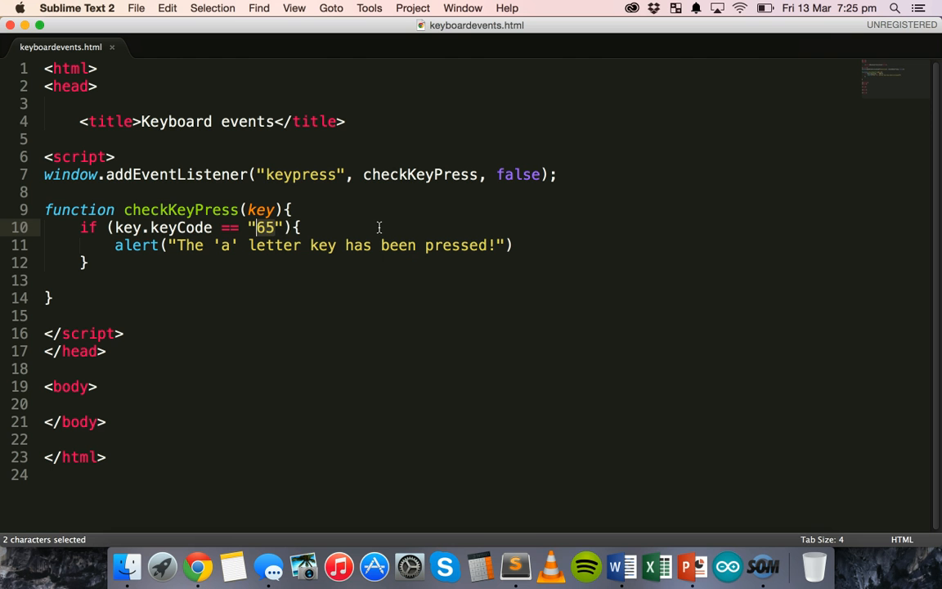
{"action": "type", "text": "97"}
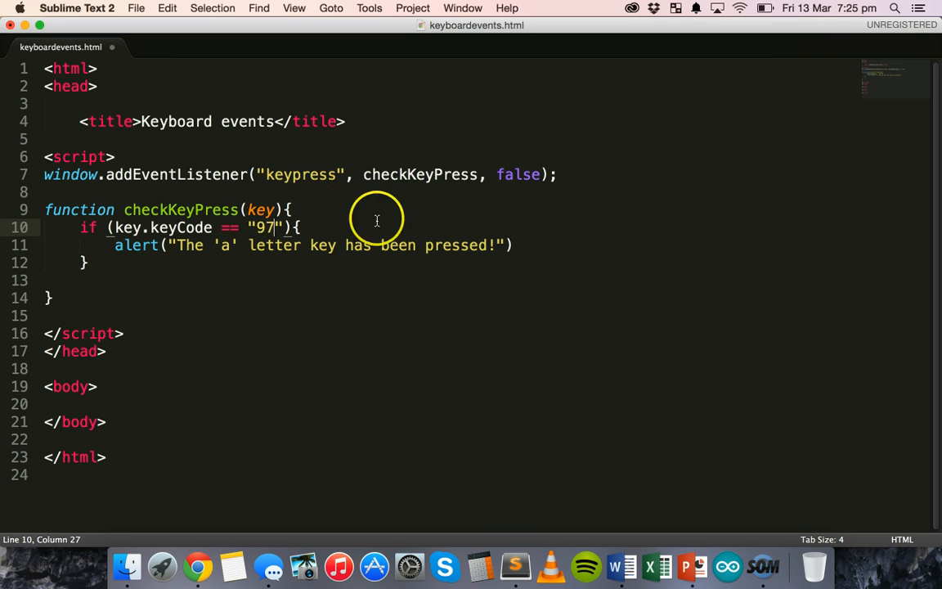
{"action": "mouse_move", "coordinate": [396, 259]}
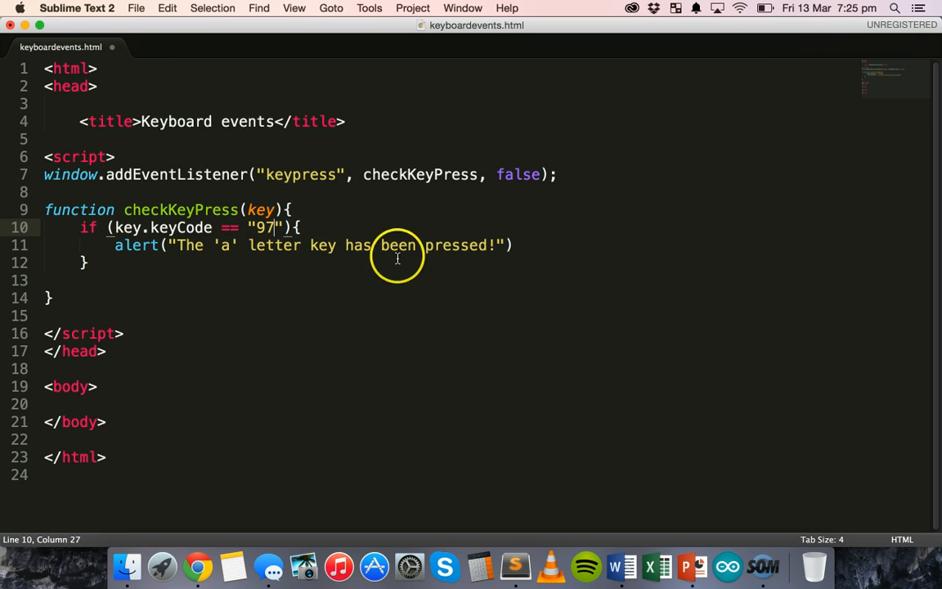
{"action": "mouse_move", "coordinate": [548, 263]}
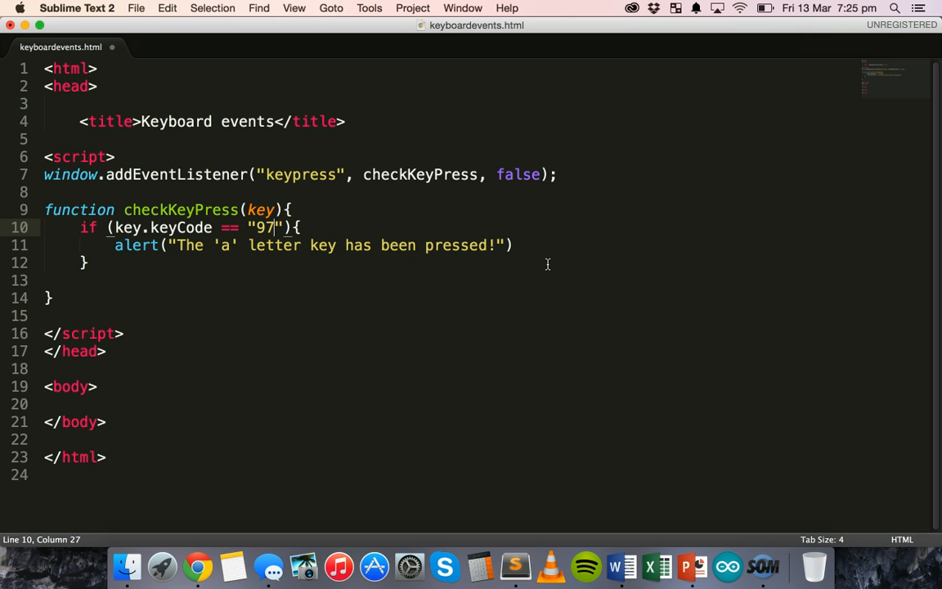
{"action": "mouse_move", "coordinate": [407, 270]}
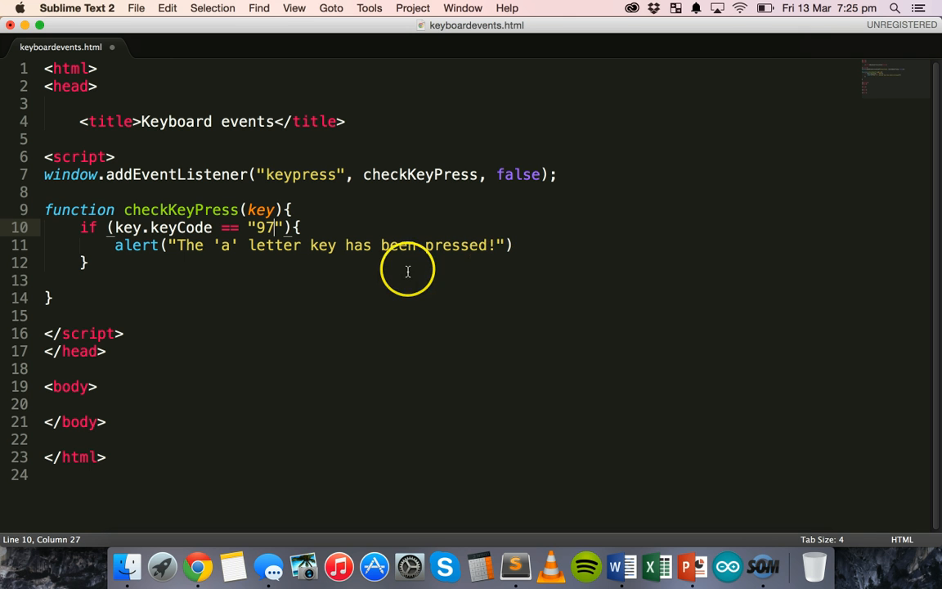
{"action": "mouse_move", "coordinate": [300, 274]}
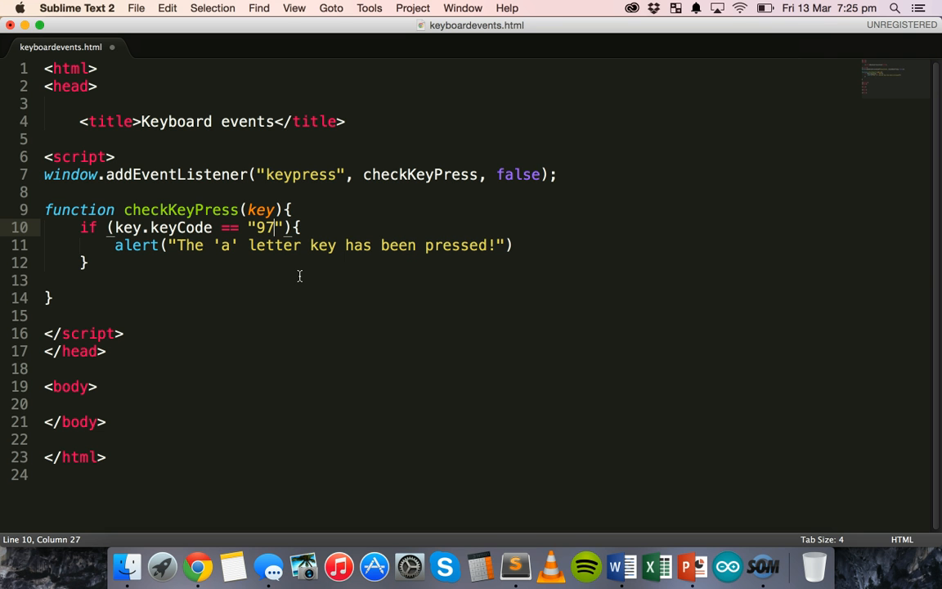
{"action": "mouse_move", "coordinate": [608, 381]}
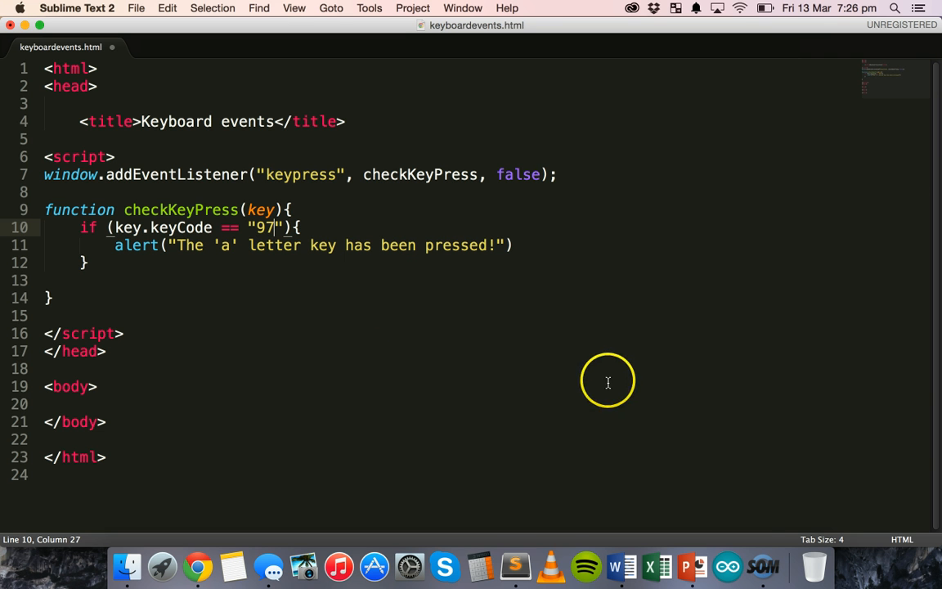